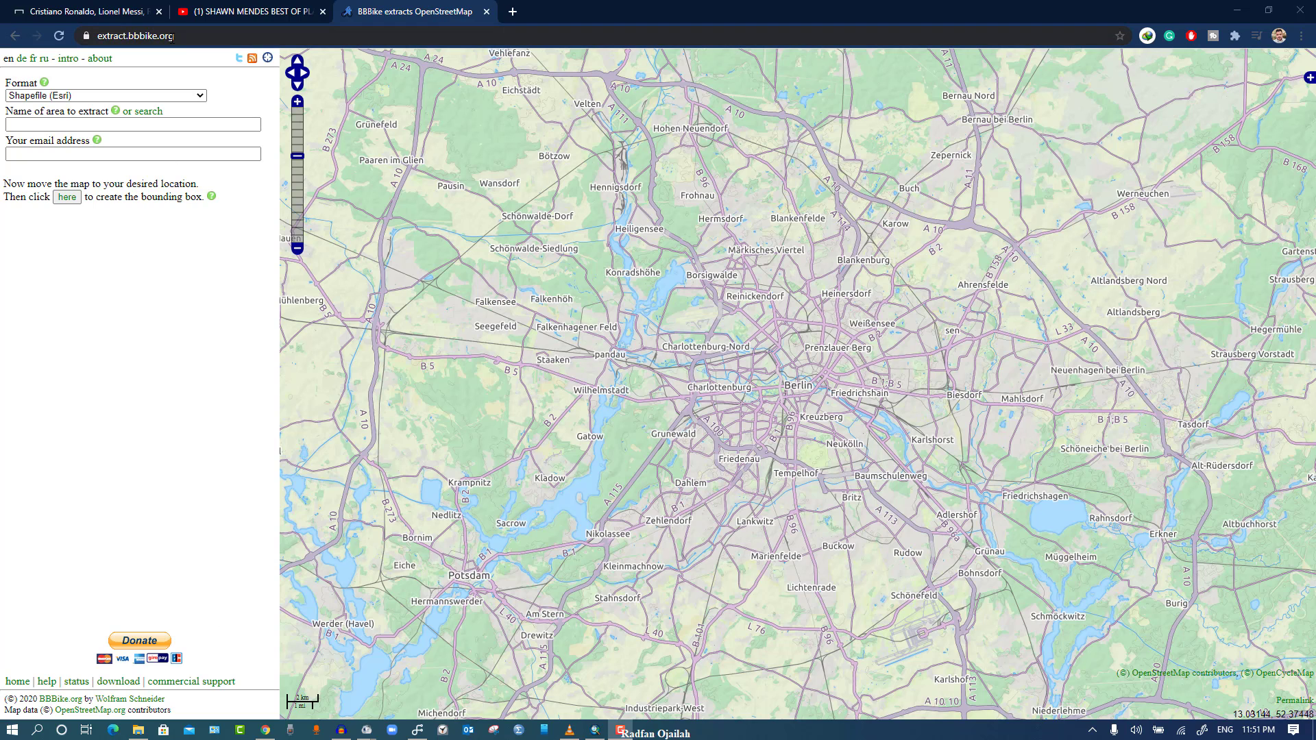
- Search BBBike for 'Qassim' and select Al-Qassim Region, Saudi Arabia from the results
left_click(137, 34)
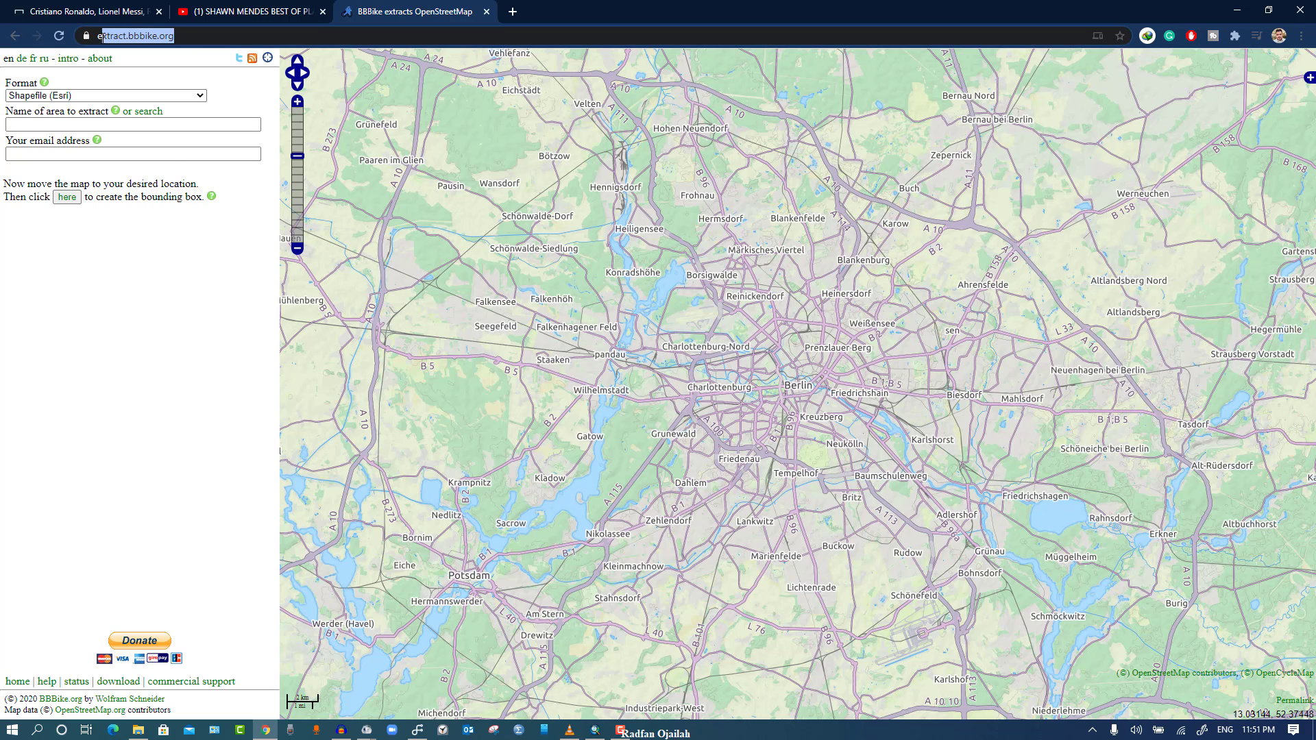
left_click(120, 35)
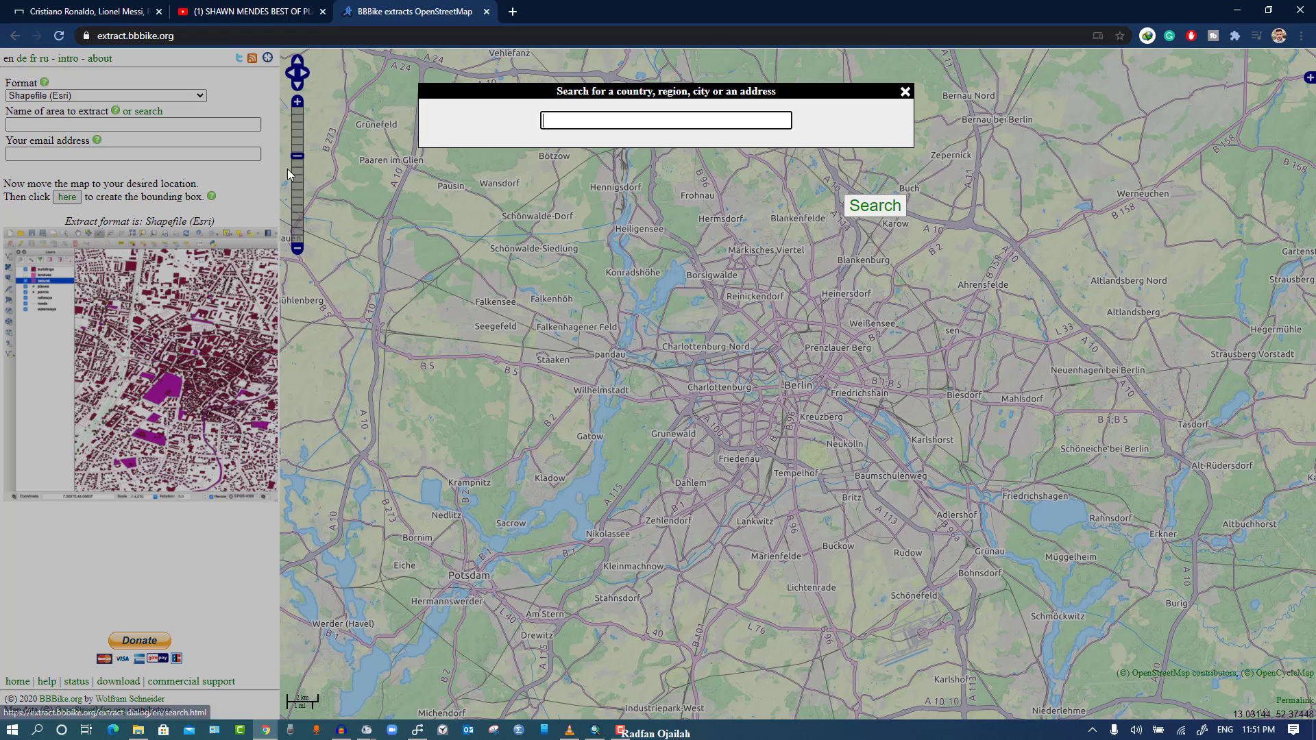
left_click(666, 120)
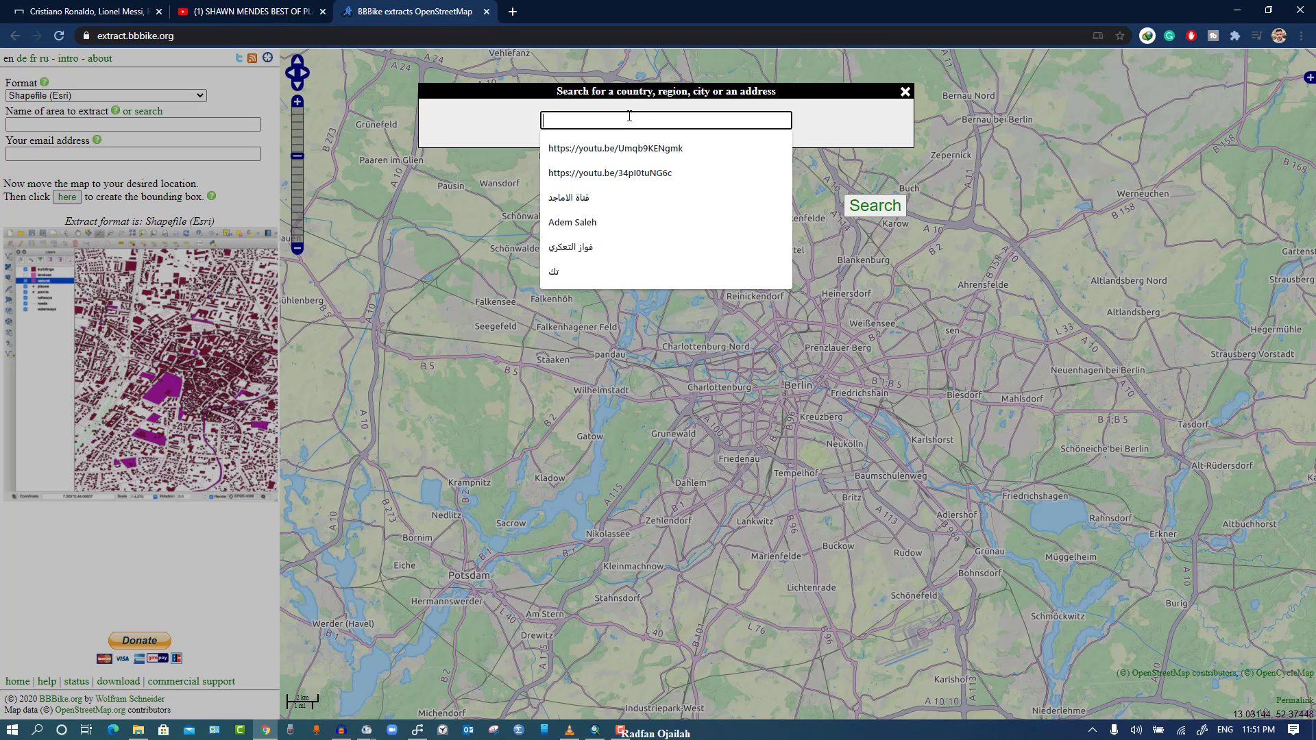
type("Qassim")
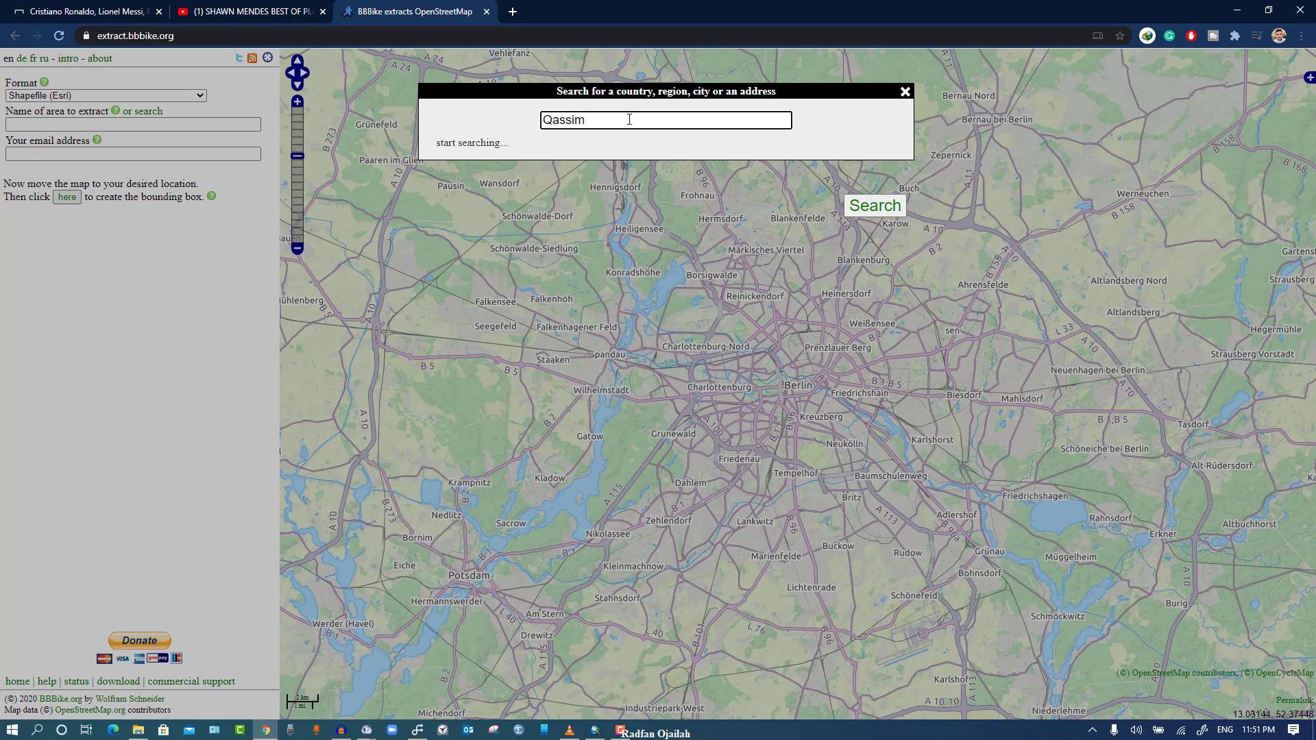
left_click(875, 206)
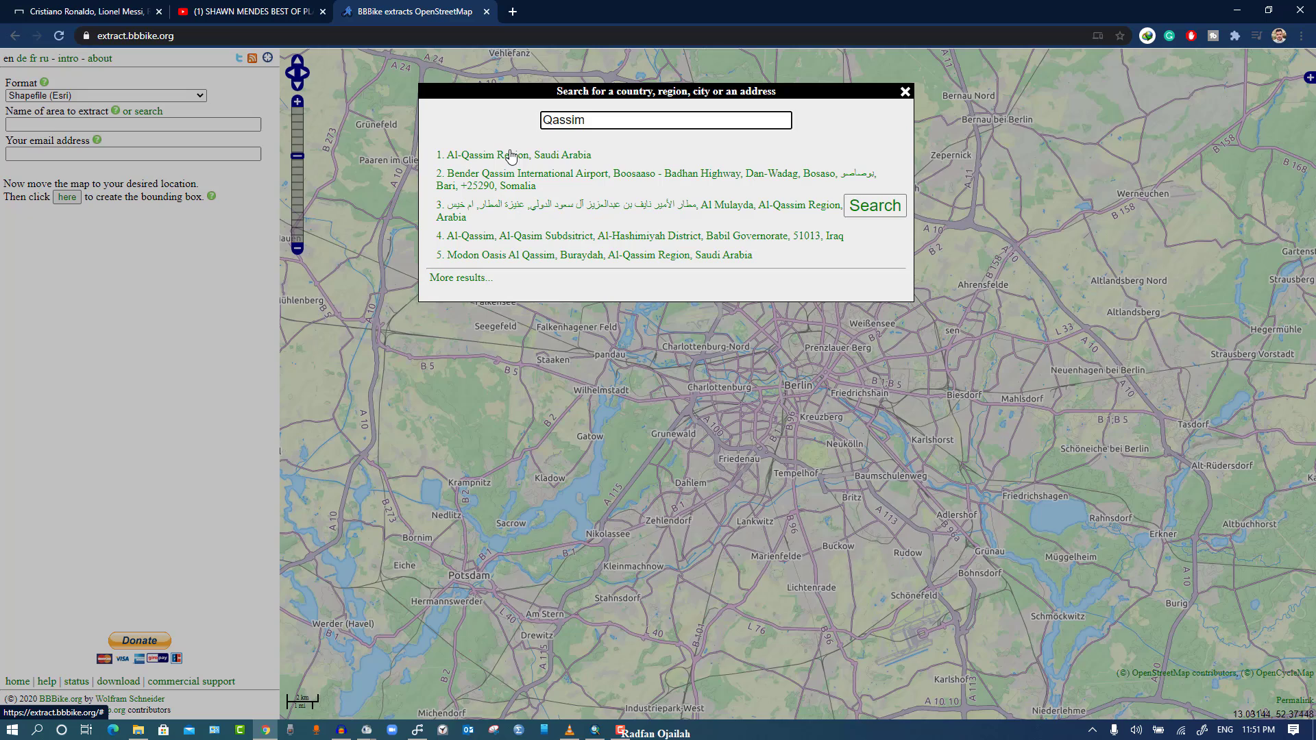
left_click(512, 155)
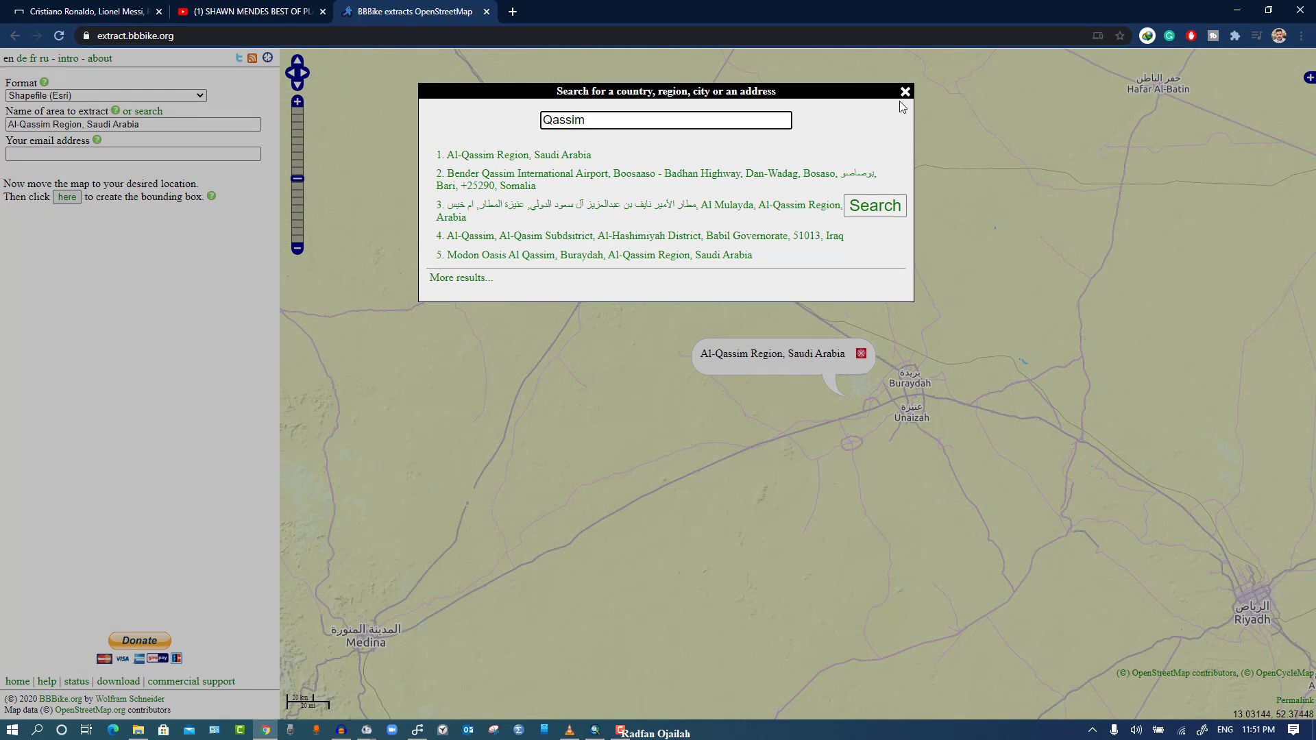
left_click(903, 90)
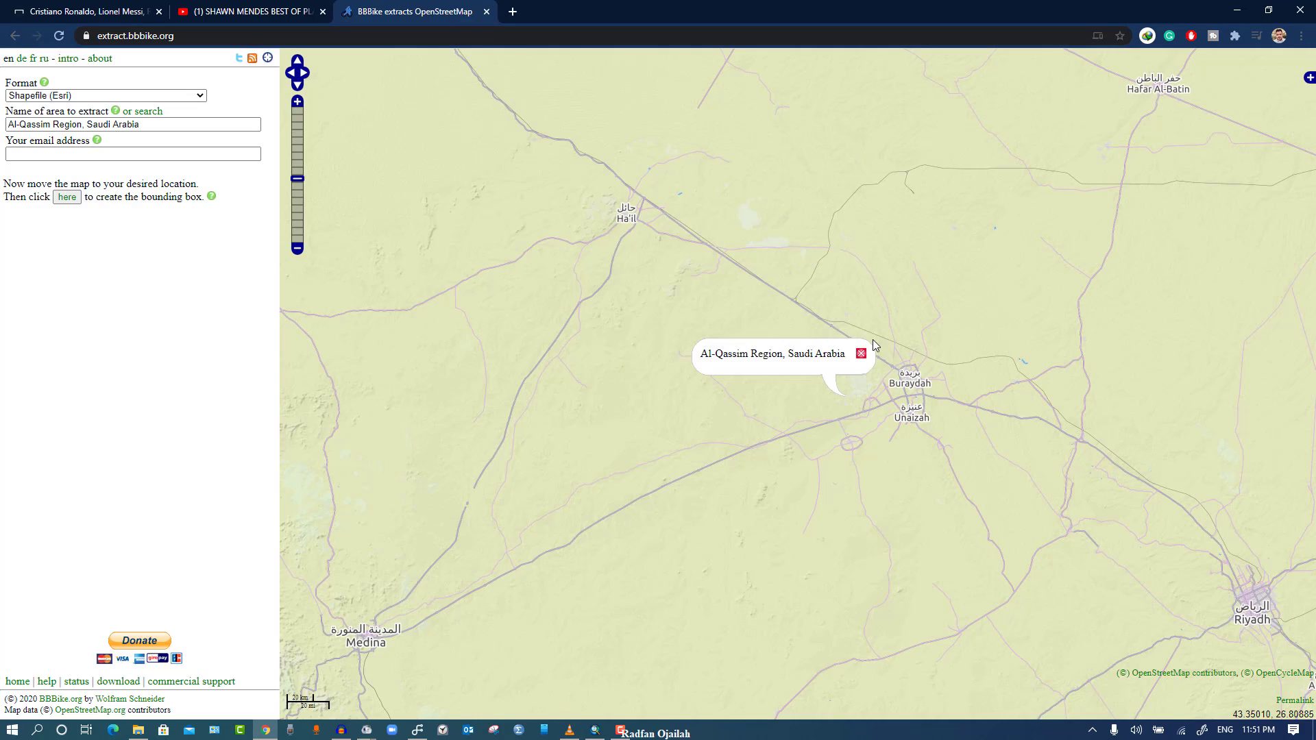
left_click(133, 154)
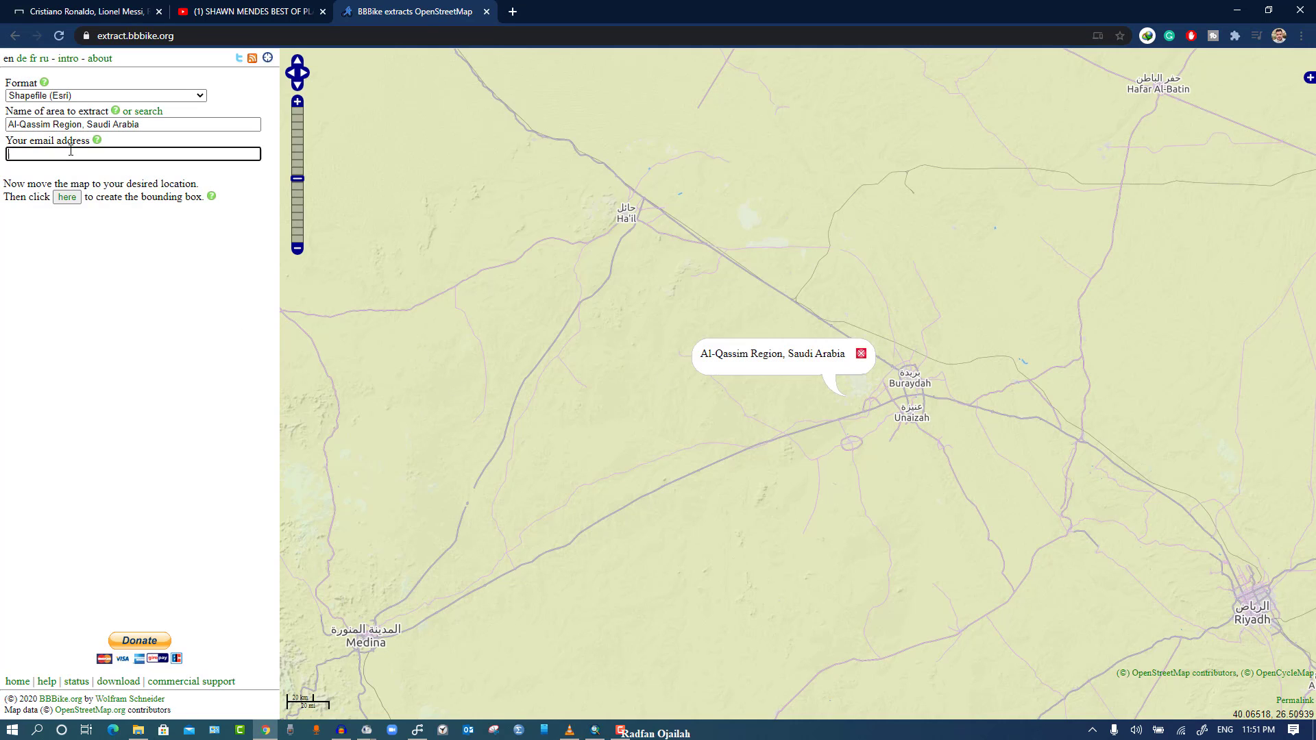
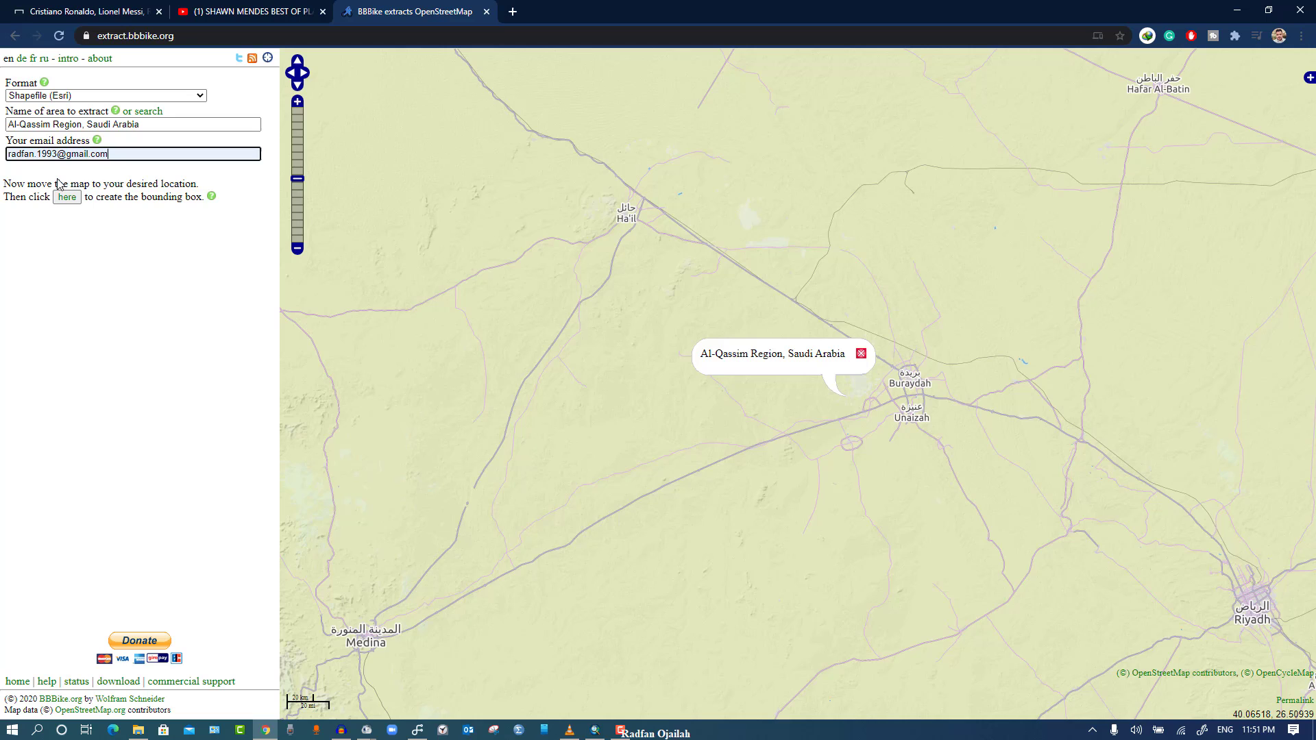
mouse_move(80, 276)
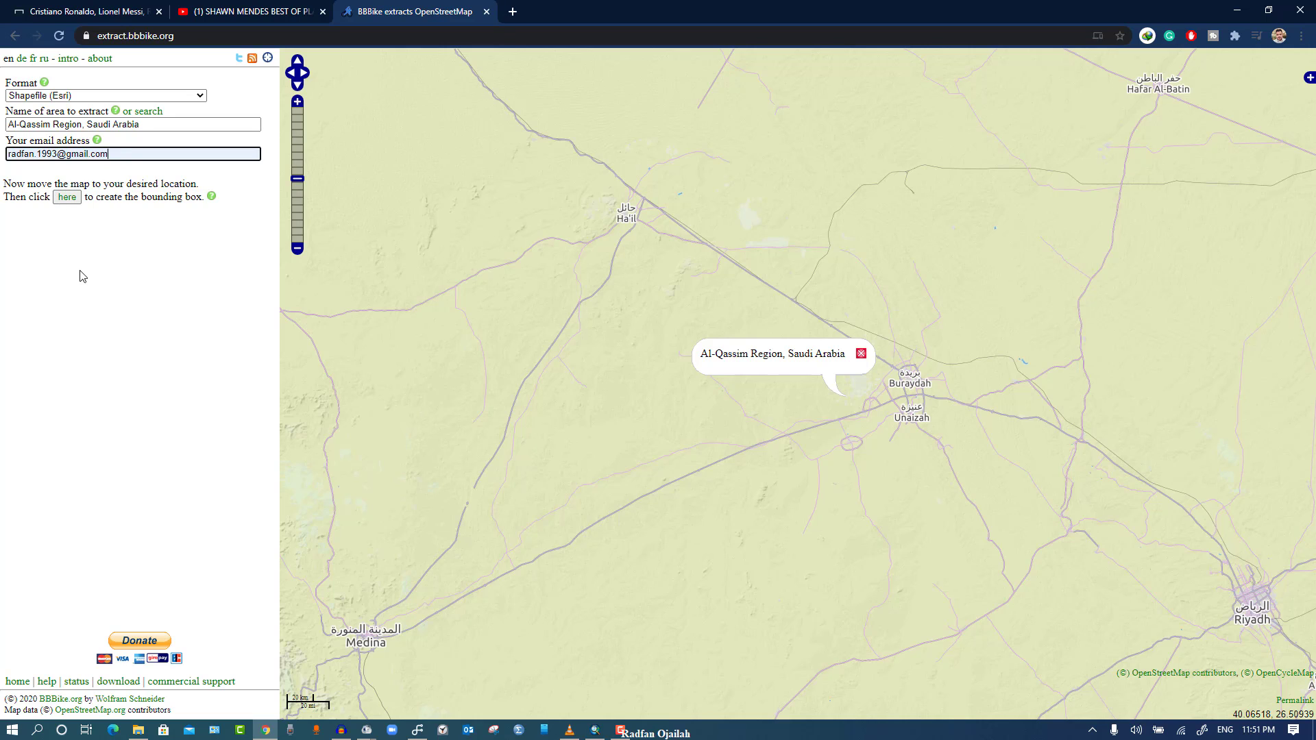
mouse_move(71, 210)
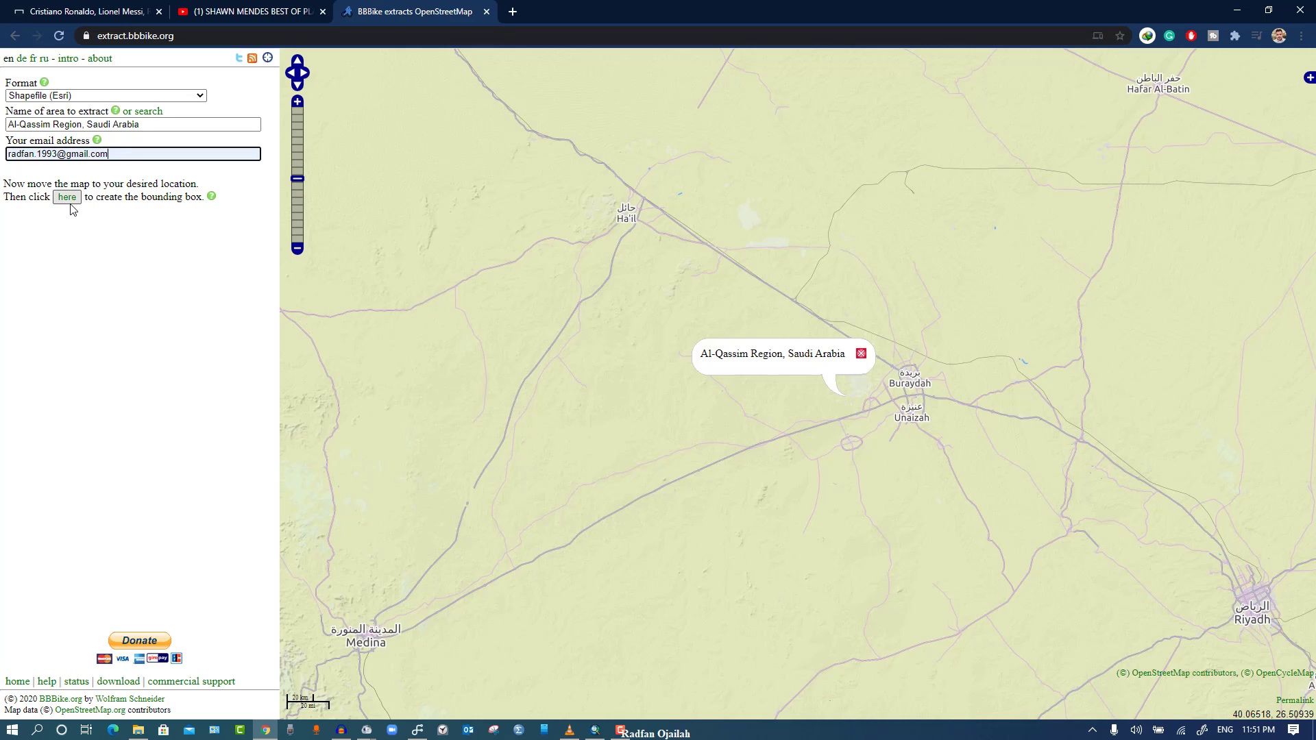
left_click(66, 198)
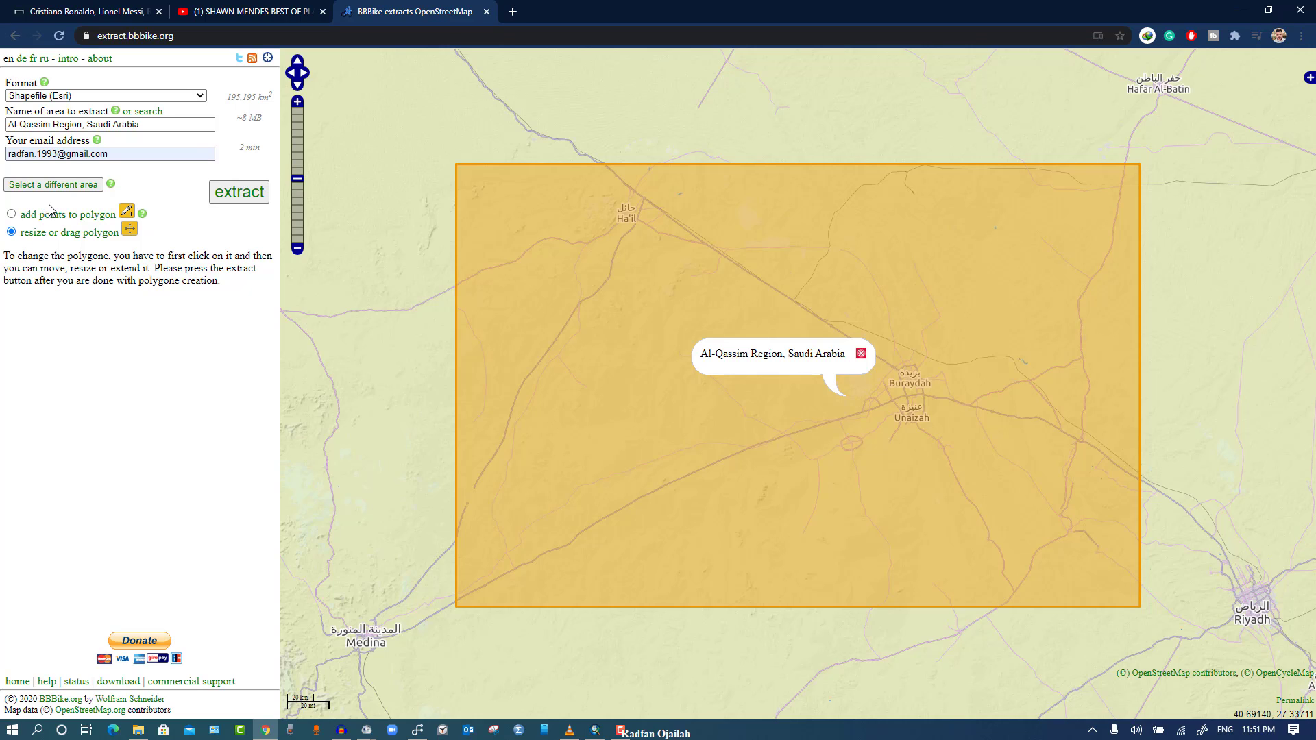
left_click(238, 192)
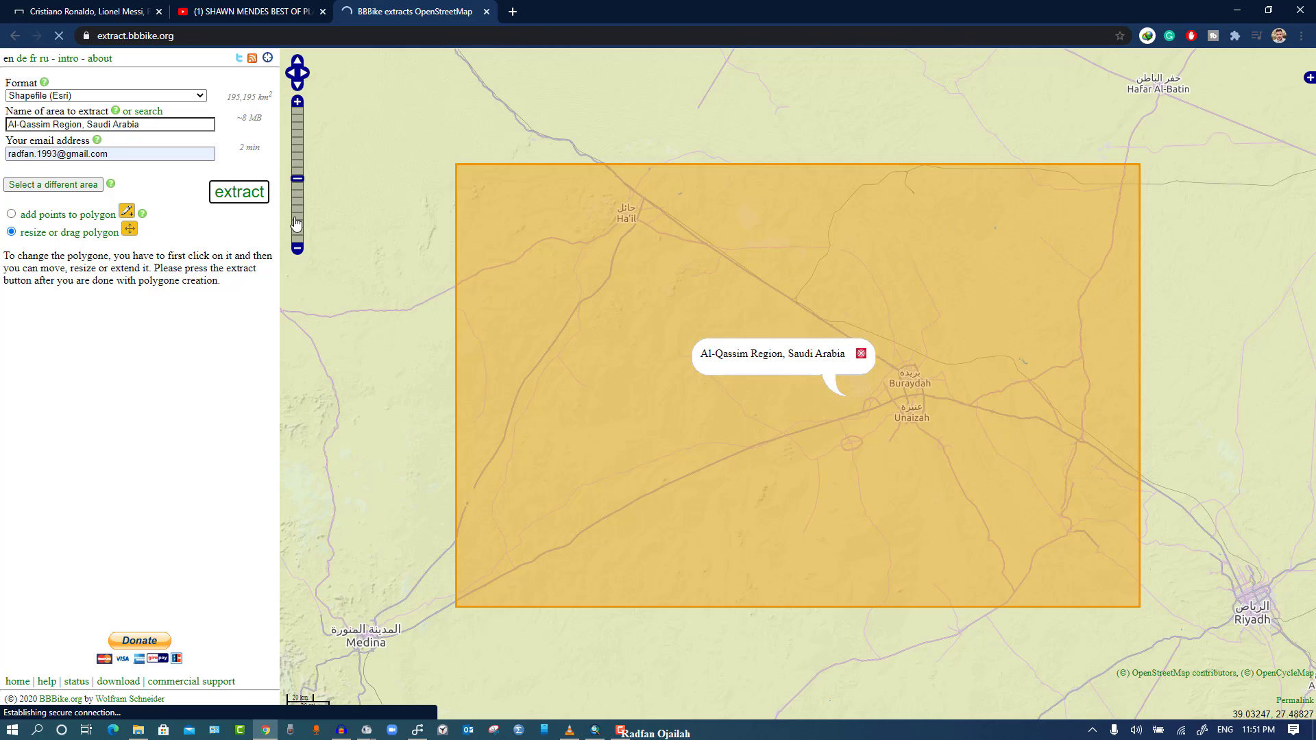
- Submit the Shapefile extract and view the confirmation showing about 195,809 sq km
left_click(239, 191)
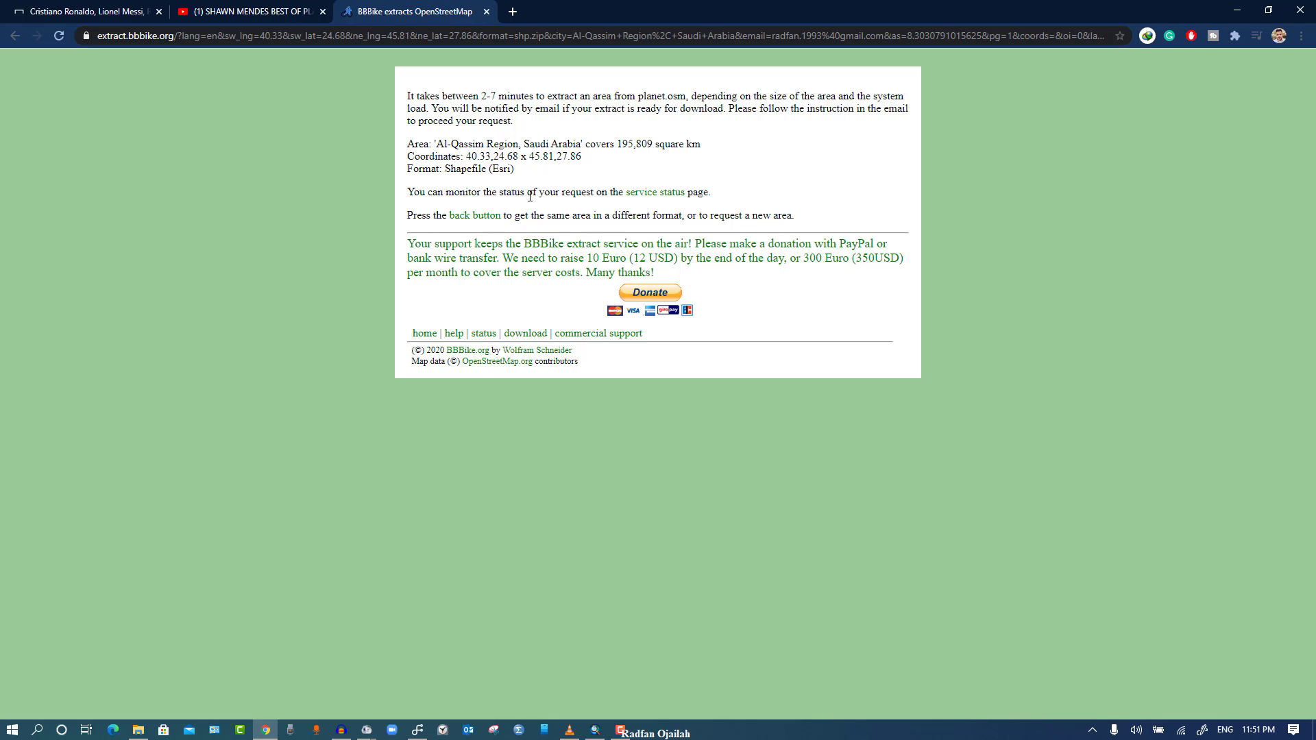
mouse_move(576, 187)
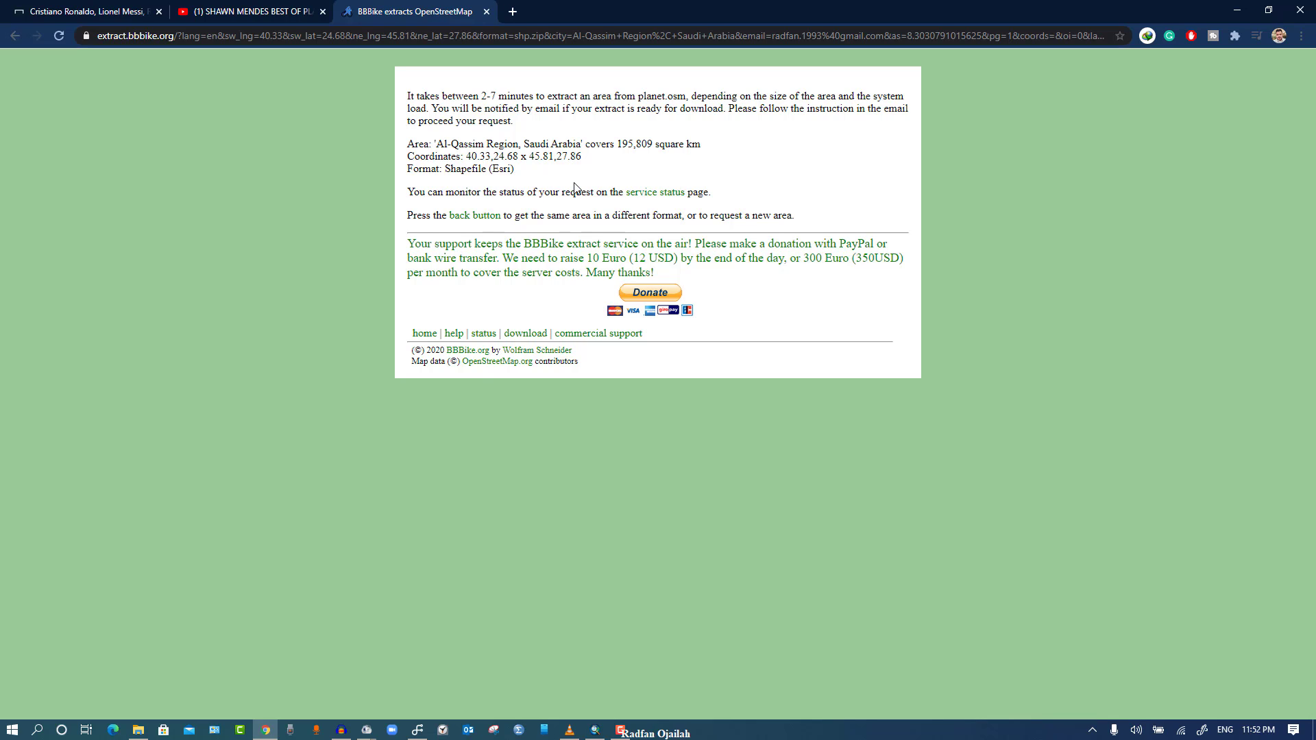
mouse_move(594, 186)
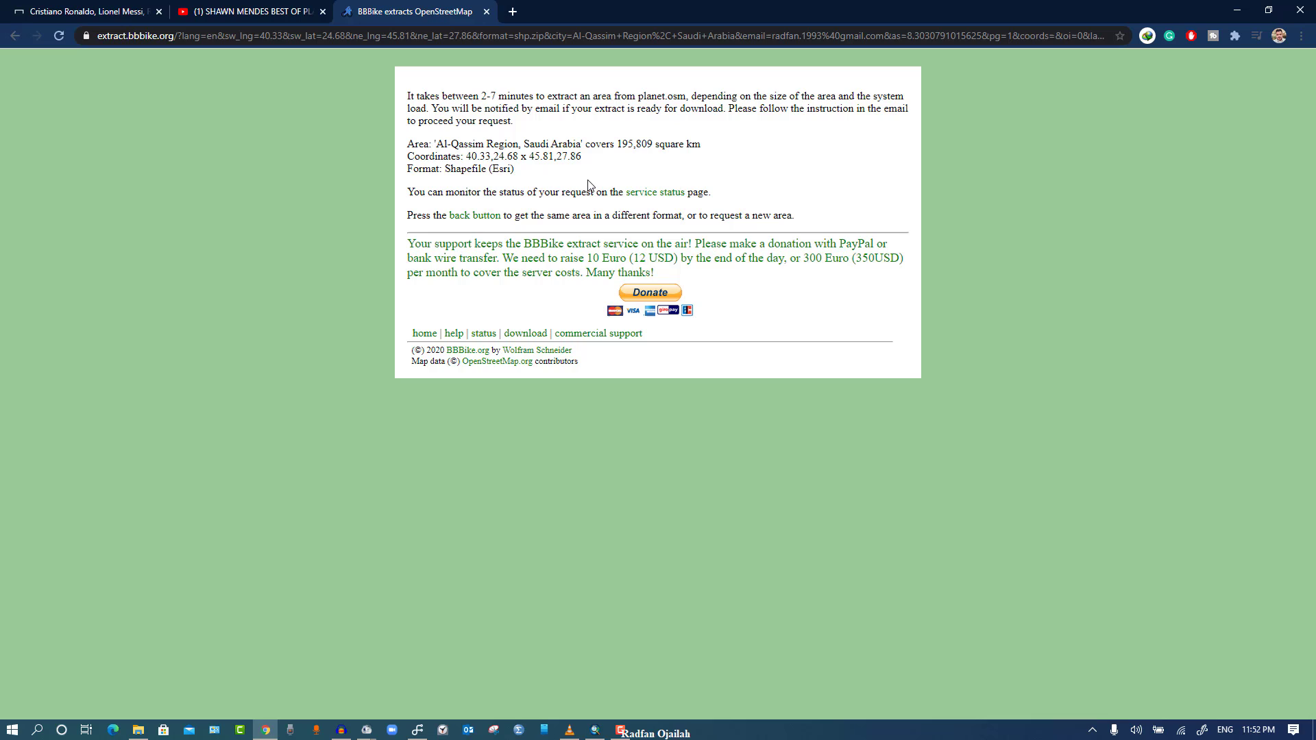
mouse_move(518, 216)
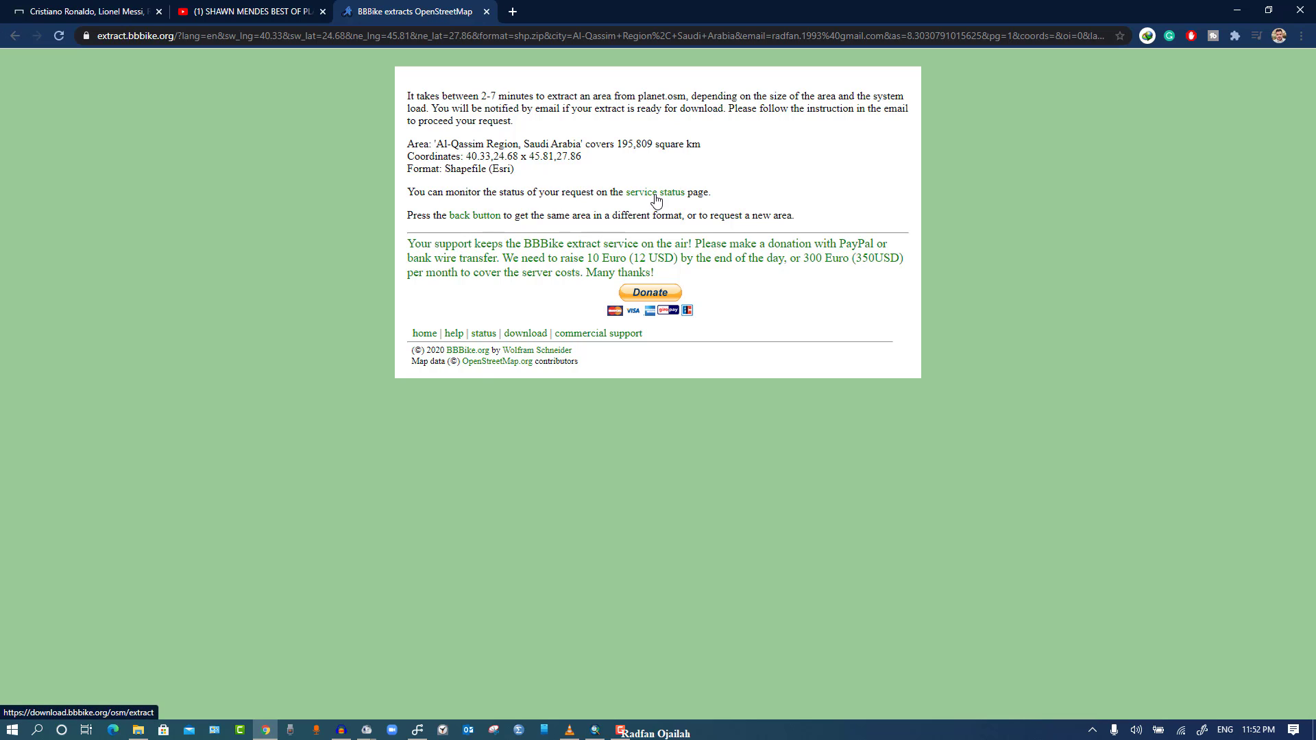
- Refresh the service status until the 12 MB Al-Qassim extract is ready, then download it
left_click(654, 192)
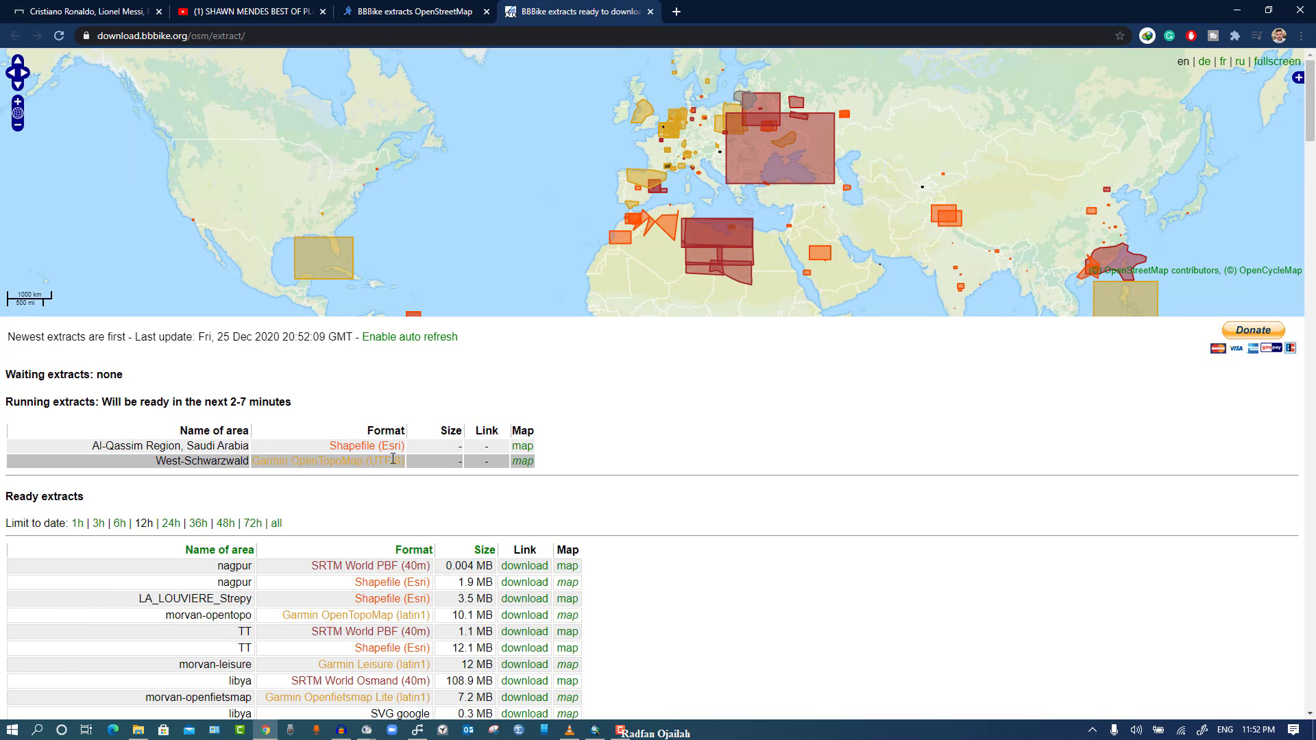
mouse_move(380, 446)
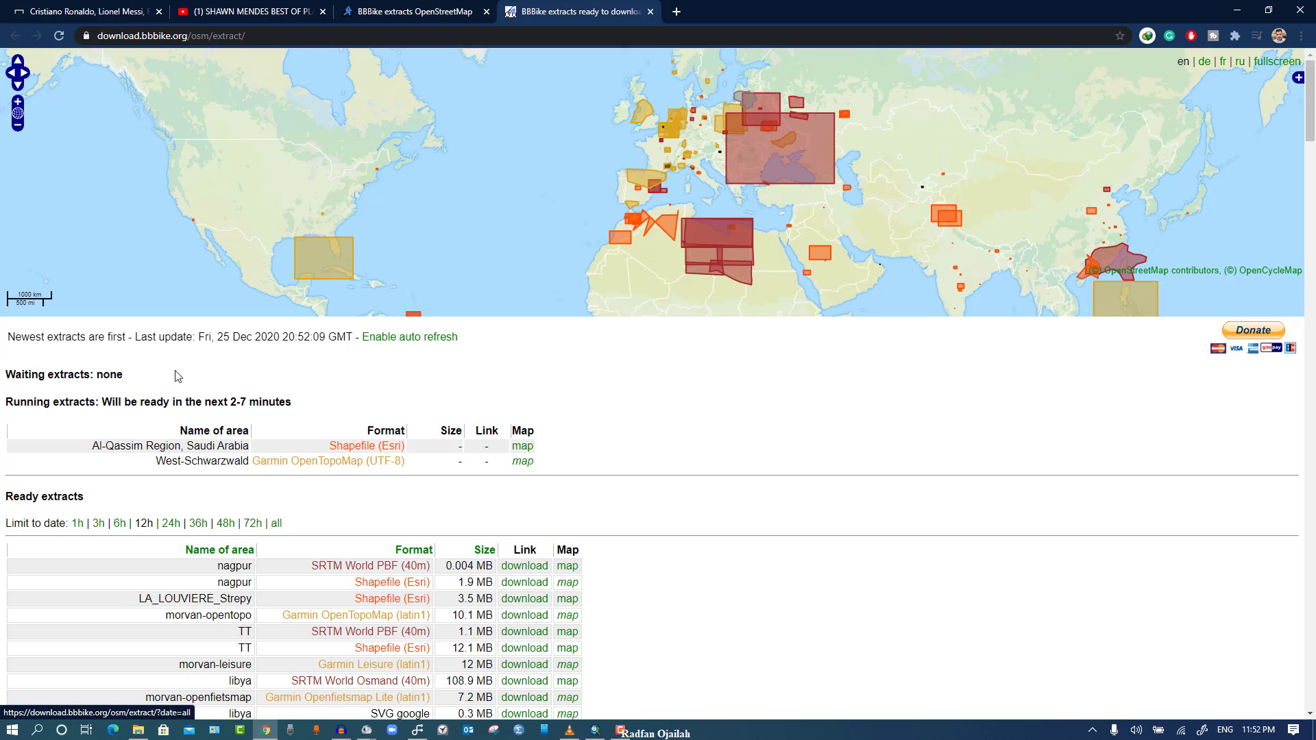
left_click(60, 35)
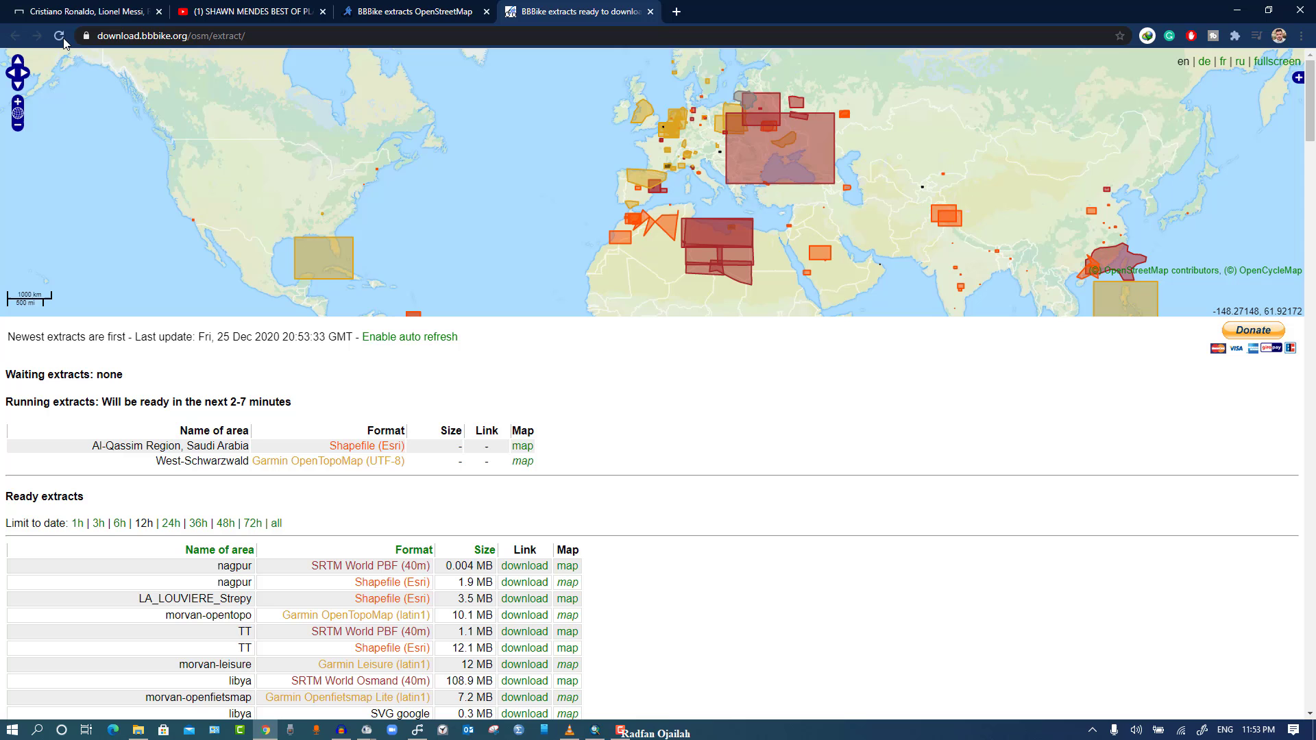
left_click(60, 35)
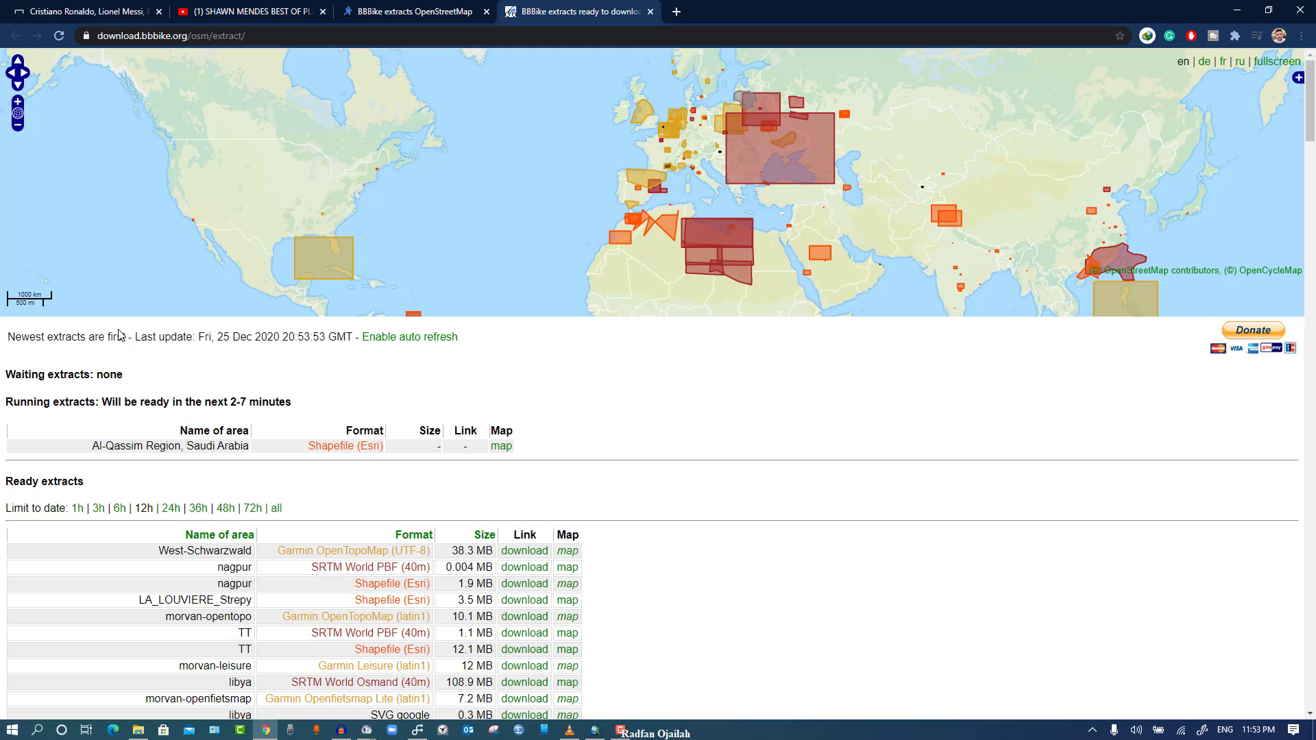
left_click(54, 35)
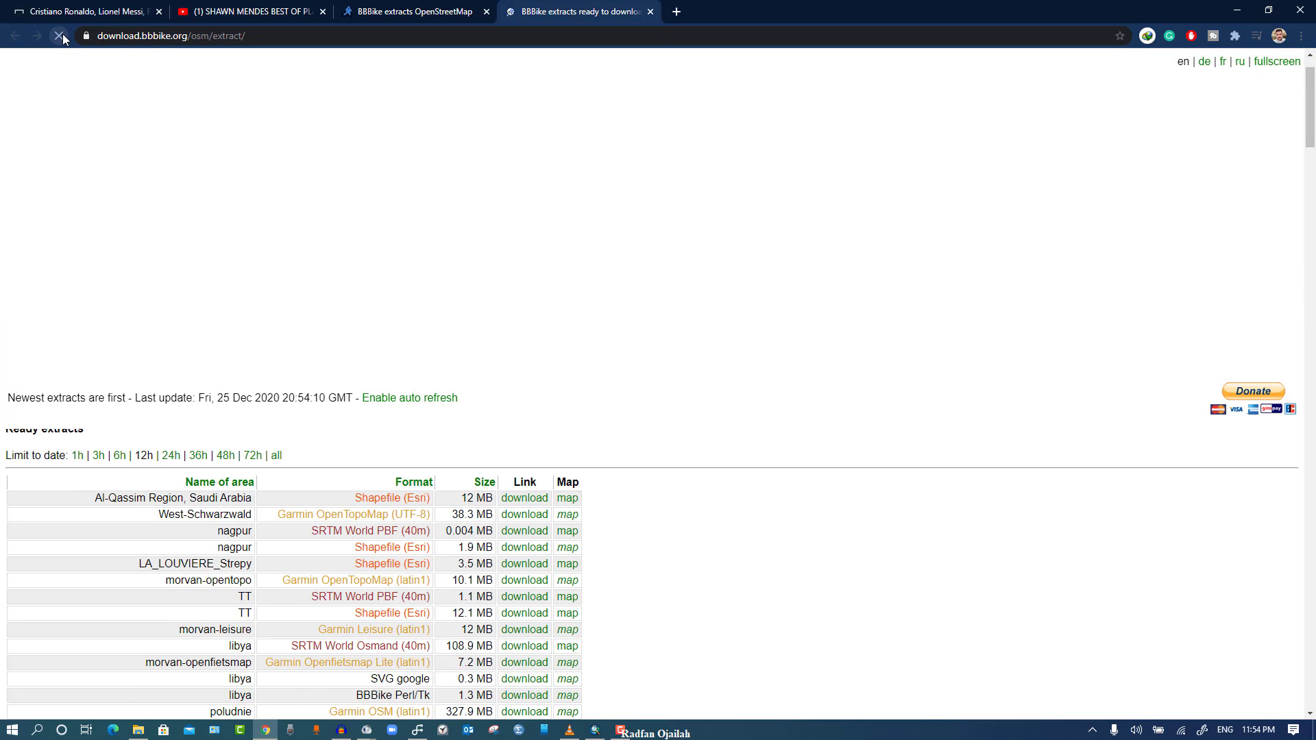
left_click(59, 35)
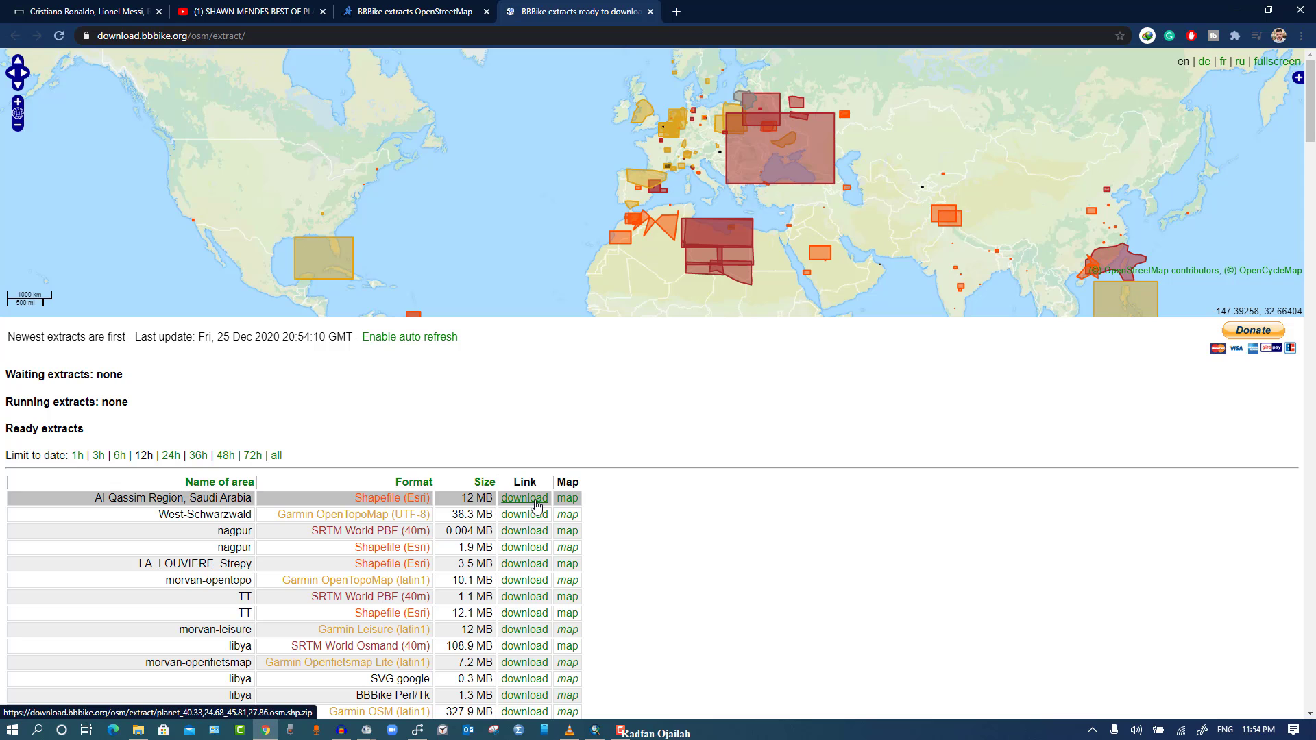
left_click(524, 497)
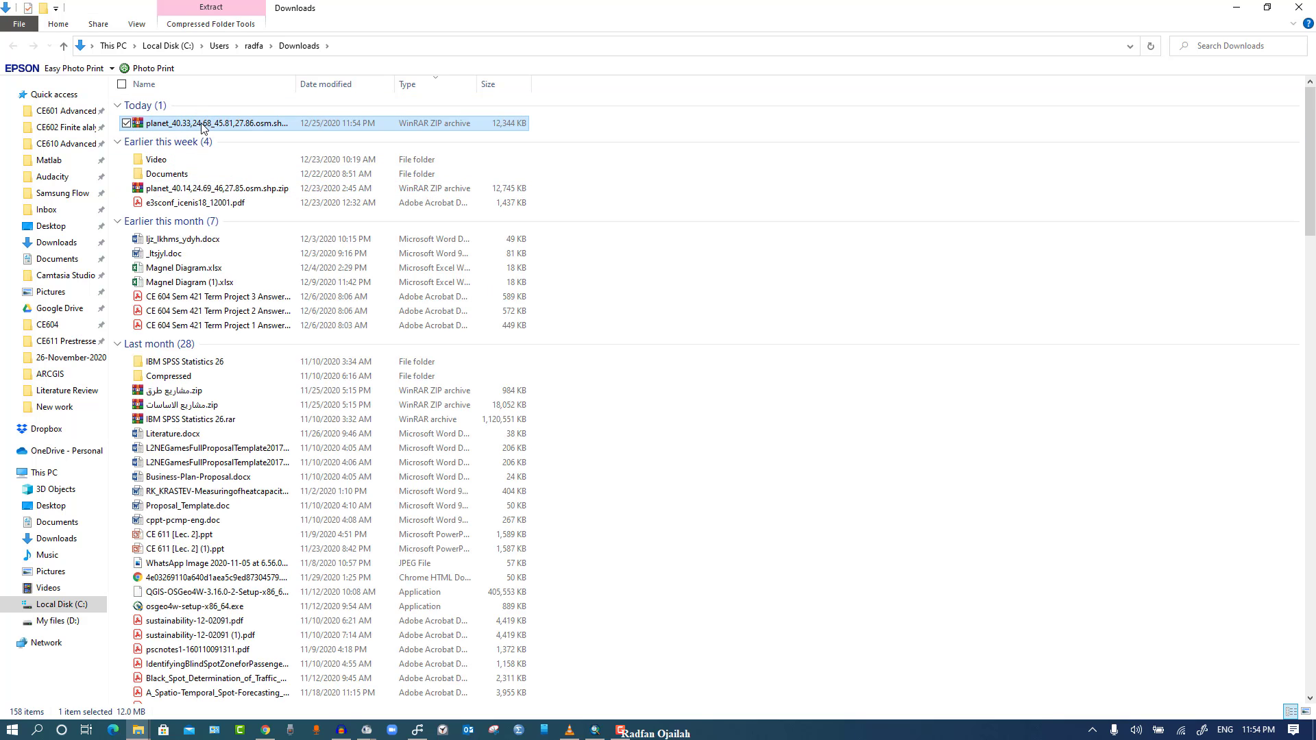
mouse_move(262, 122)
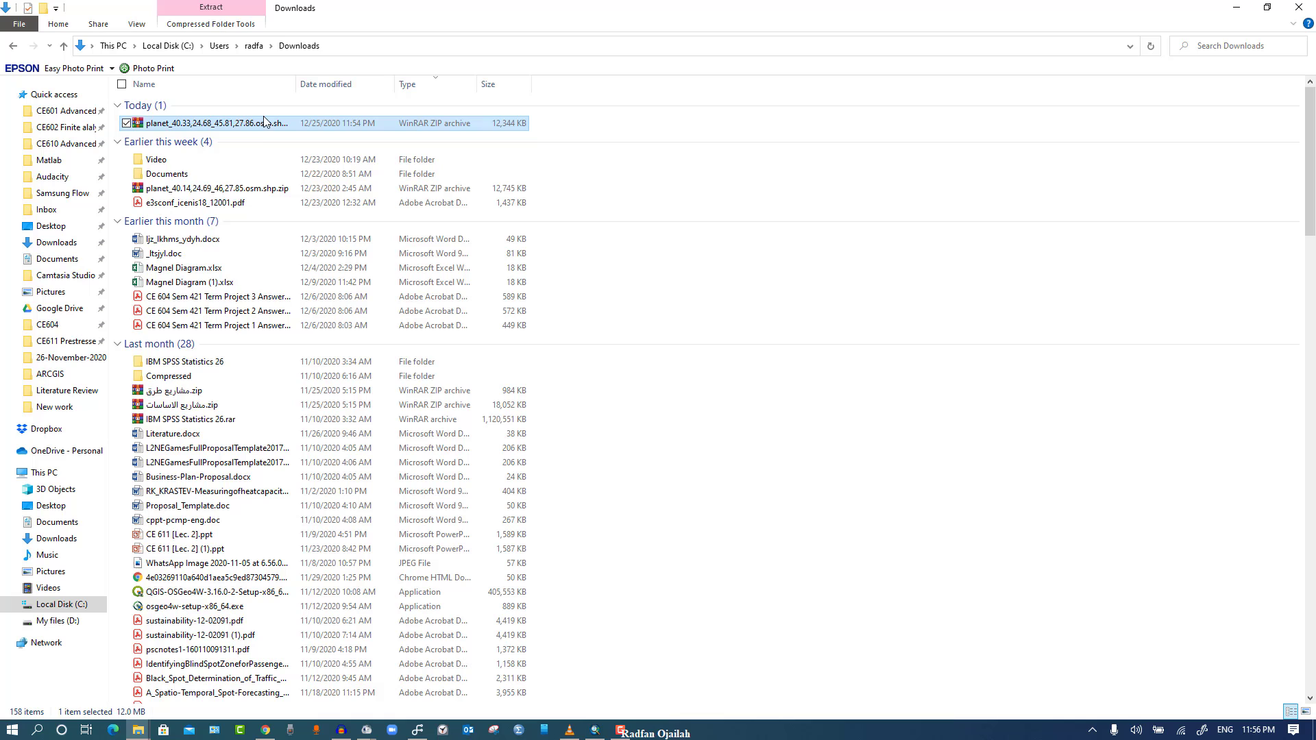
- Copy the downloaded Al-Qassim zip archive from Downloads into Documents\ArcGIS
right_click(216, 123)
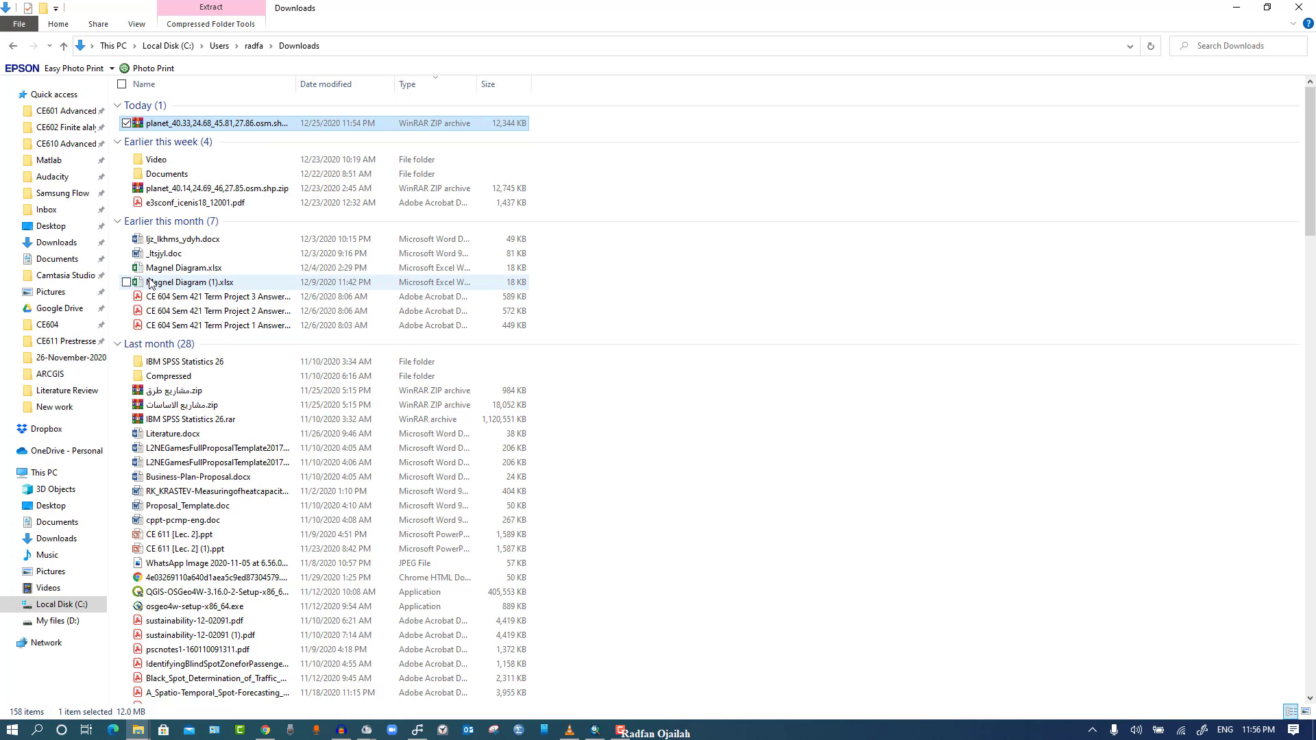
mouse_move(44, 267)
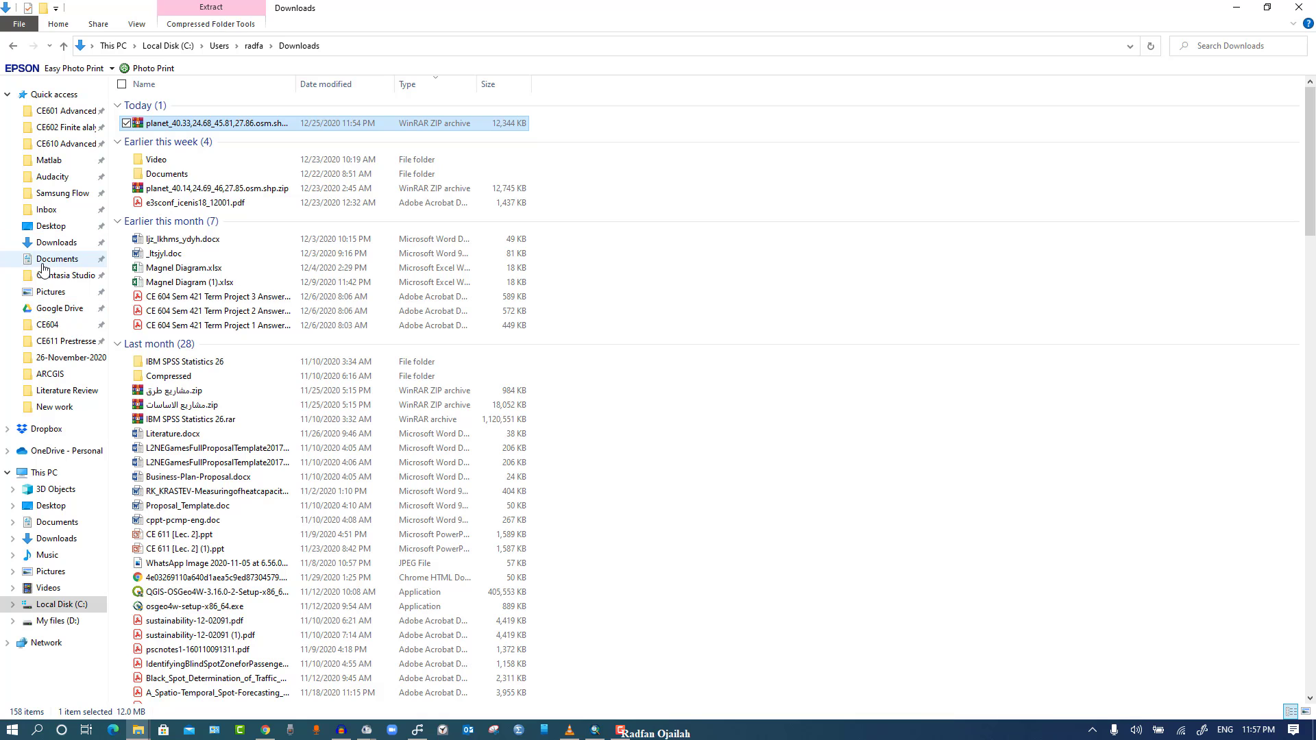
left_click(56, 259)
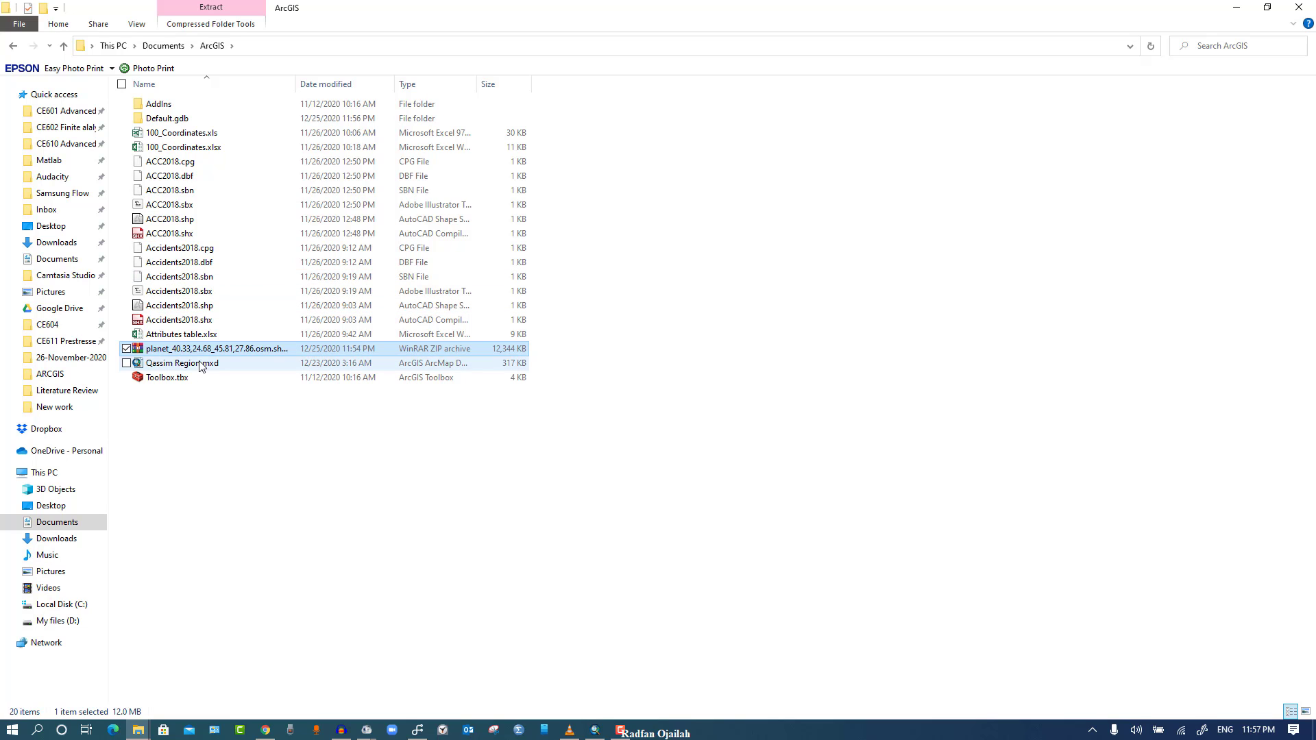
right_click(205, 349)
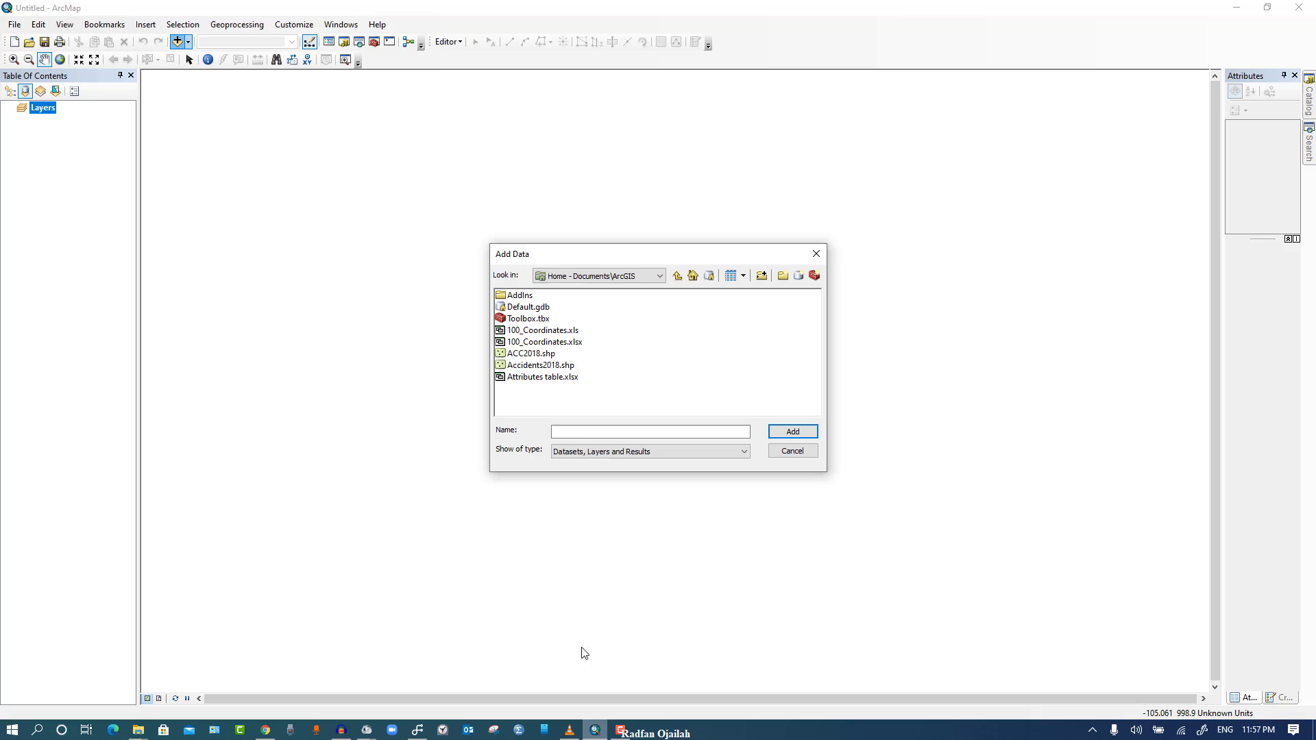
- Add all eight .shp files from the planet shape folder, including roads and buildings
left_click(793, 451)
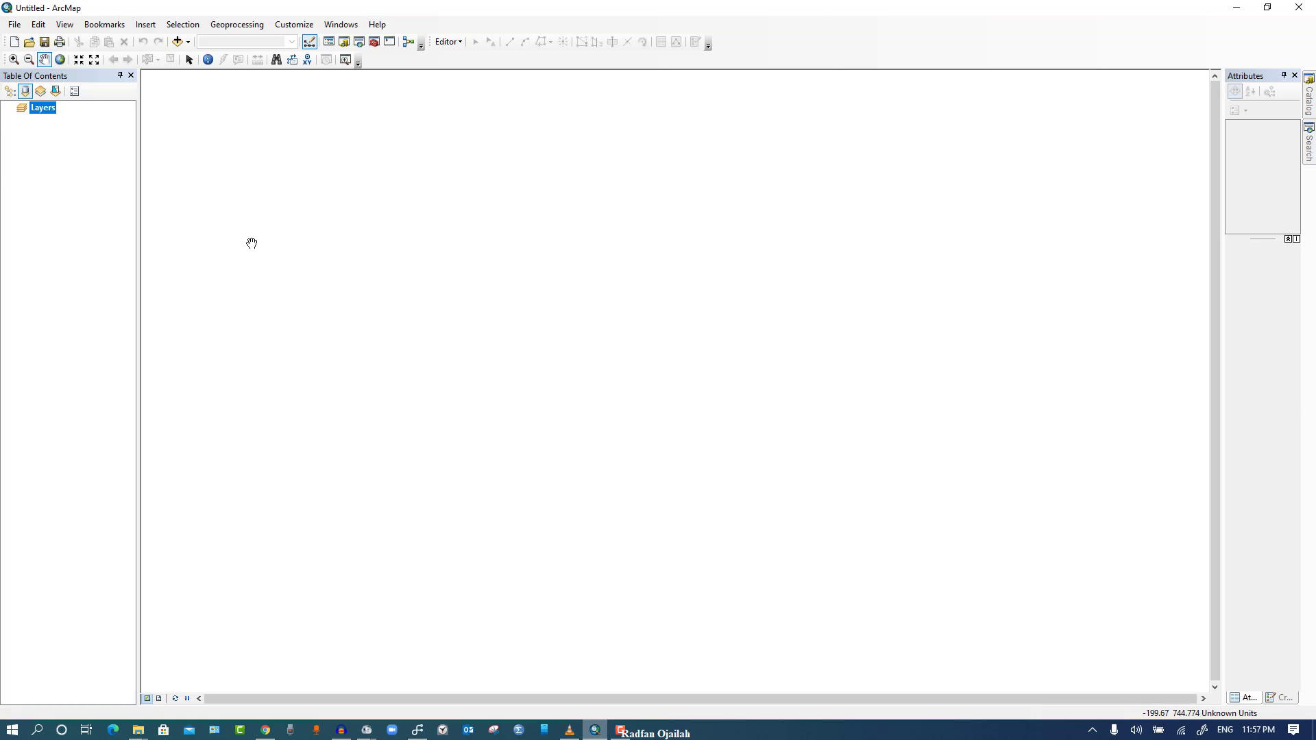
left_click(177, 41)
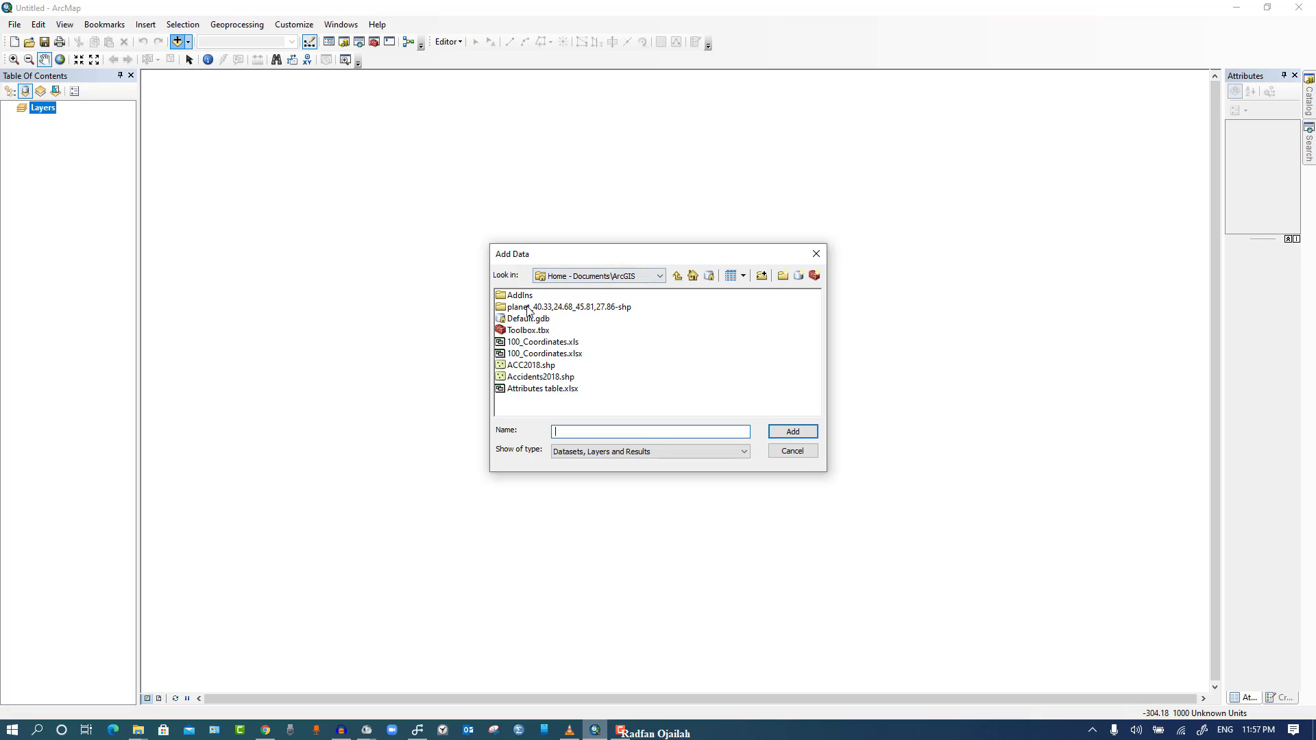
double_click(564, 306)
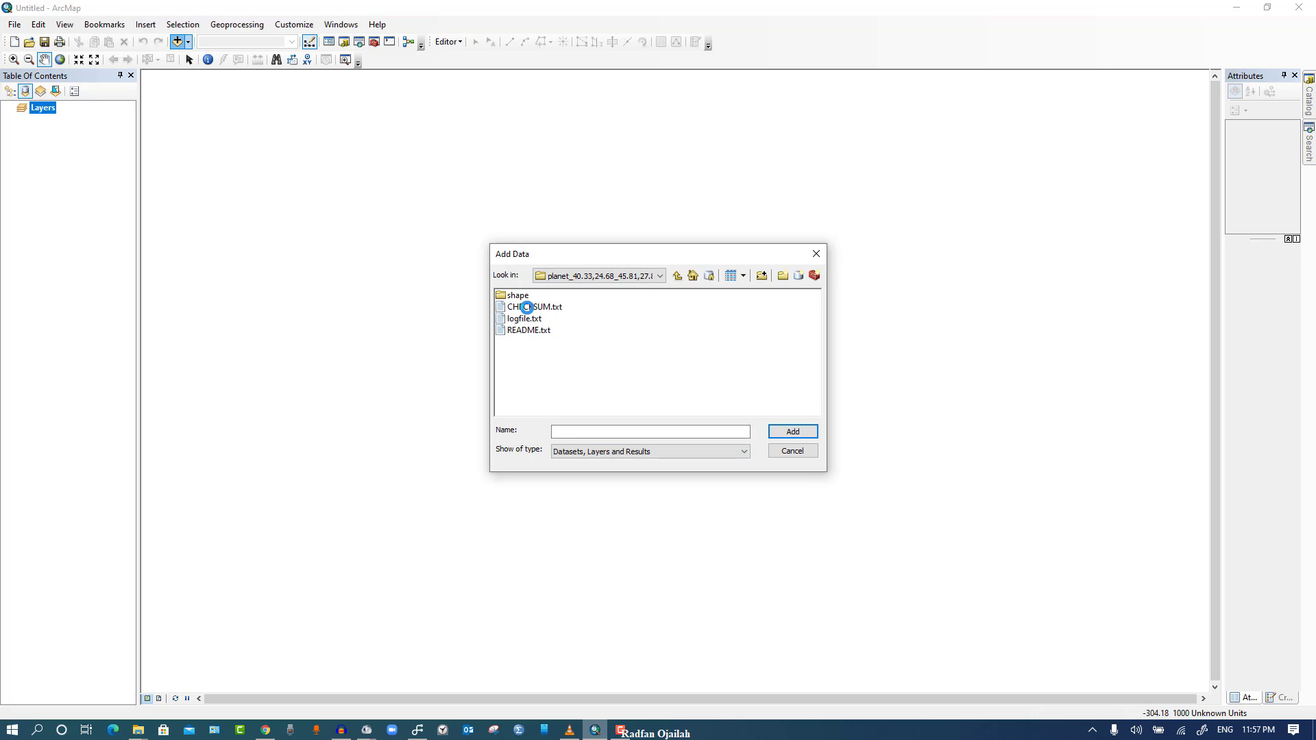
double_click(517, 295)
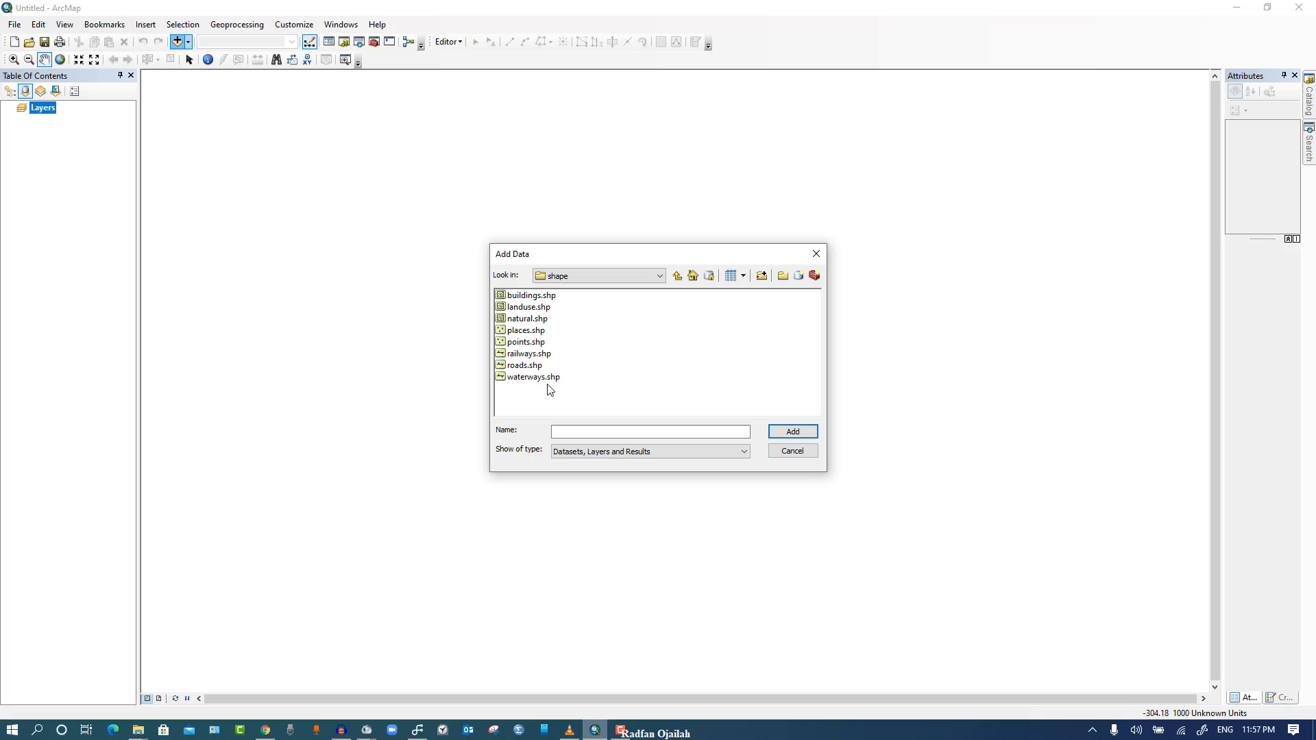
left_click(534, 376)
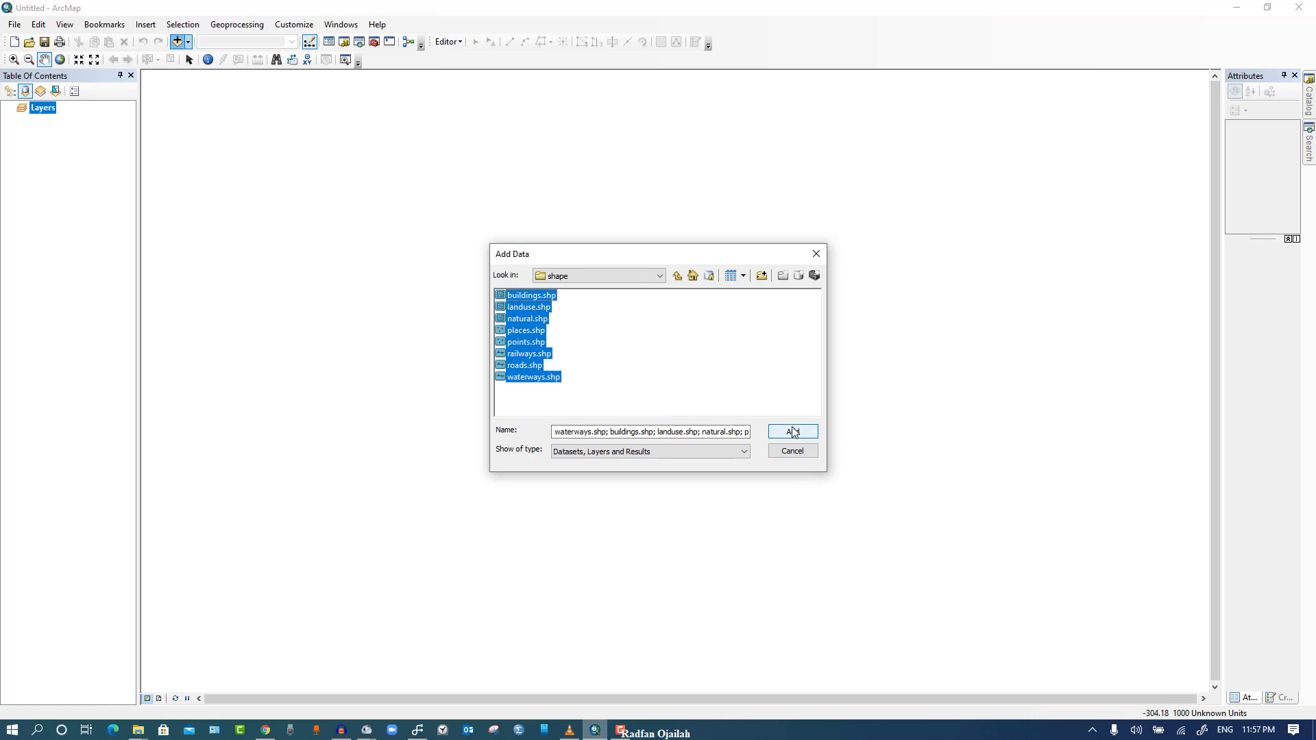
left_click(792, 432)
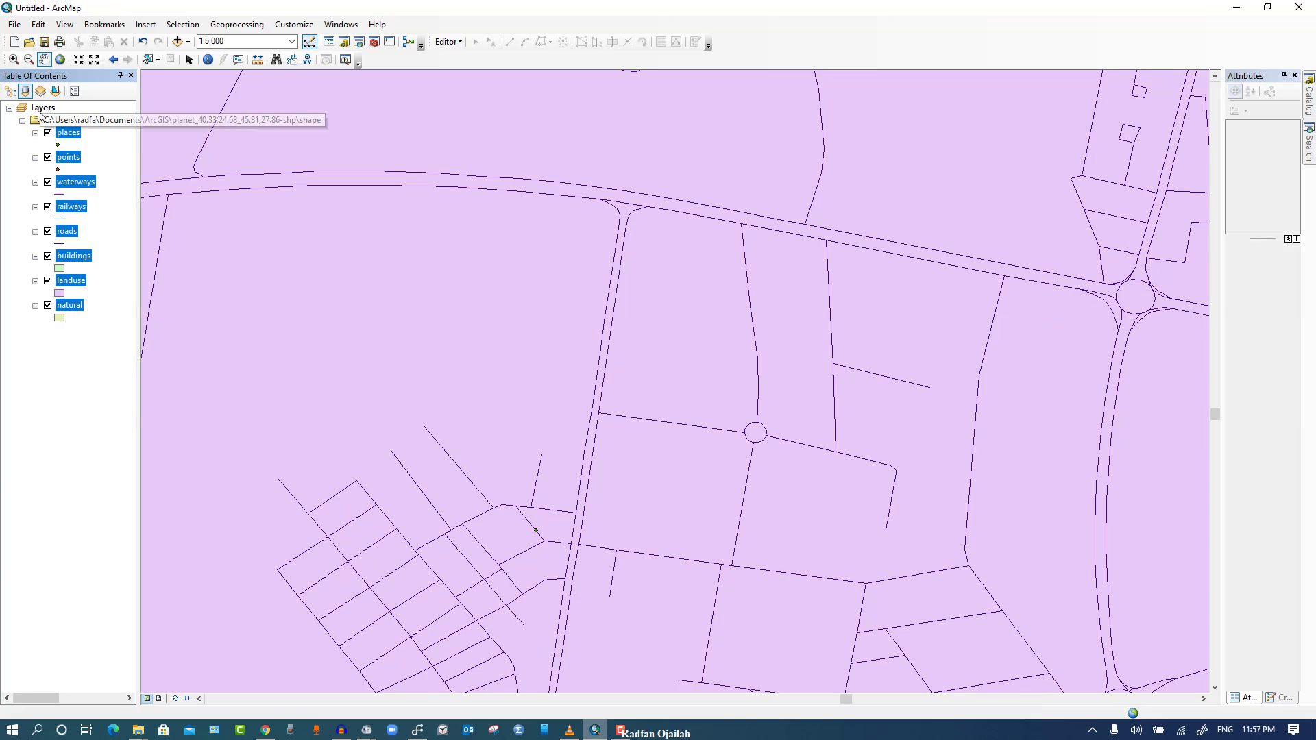
- Enable labeling for the roads class in Label Manager using the name field
right_click(35, 108)
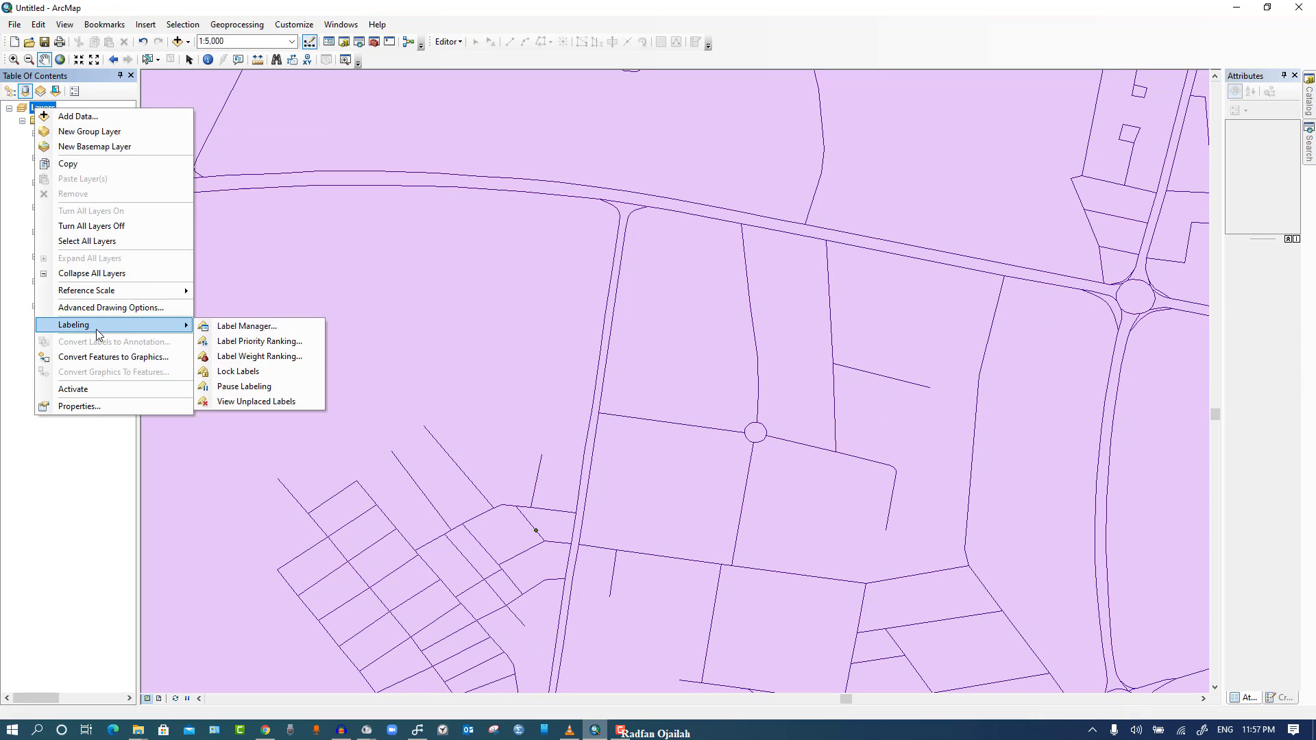
left_click(449, 371)
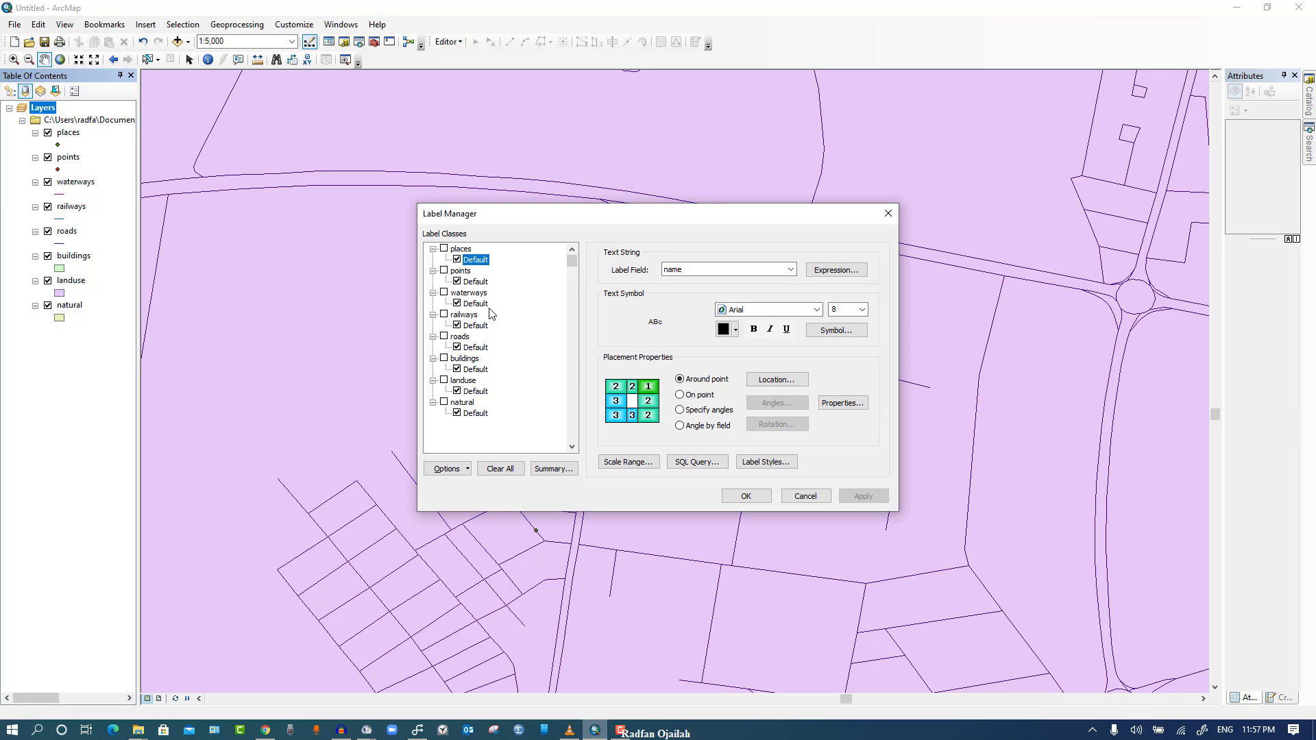
mouse_move(445, 351)
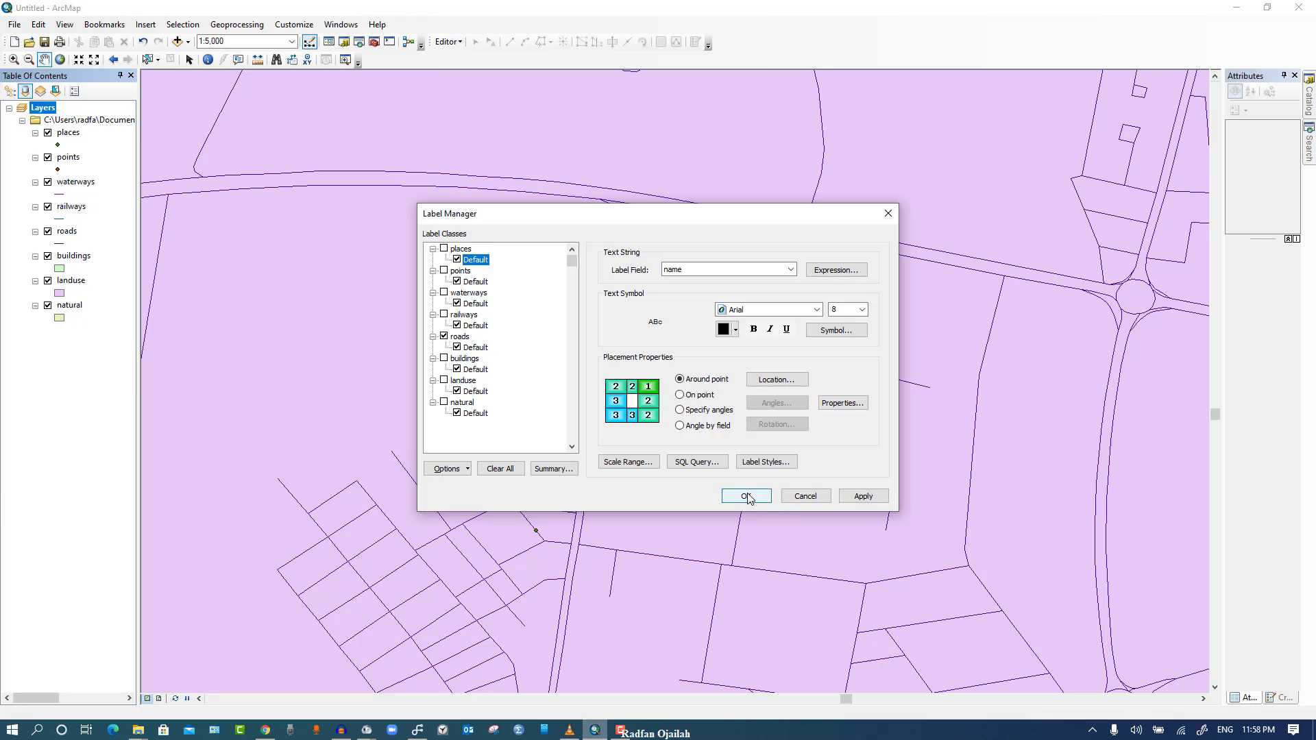
left_click(746, 495)
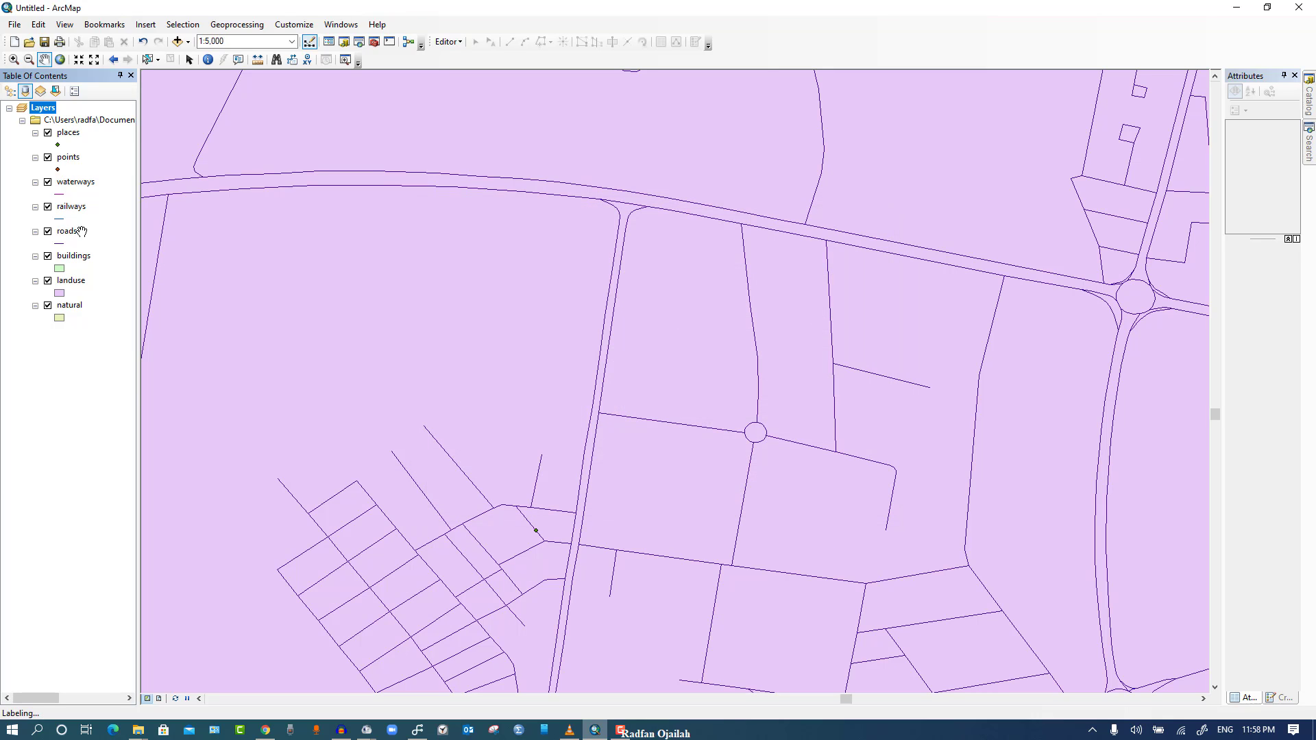
mouse_move(63, 231)
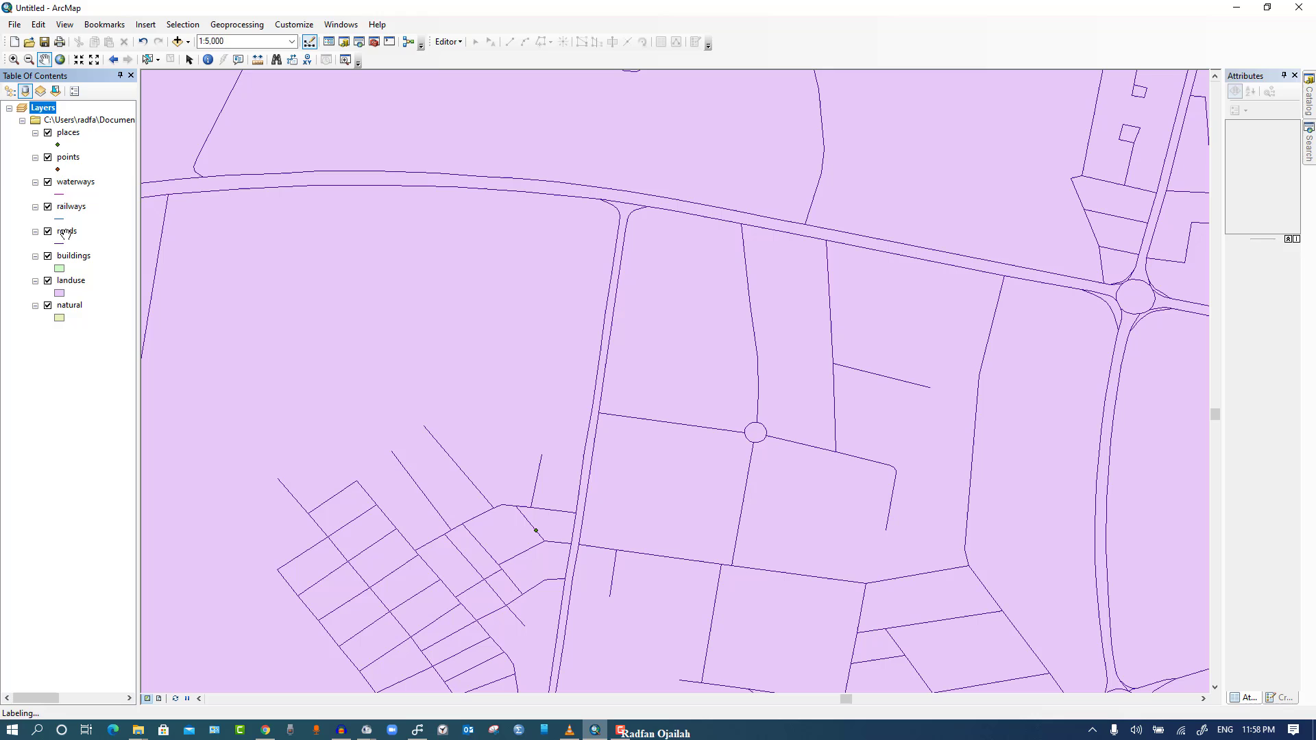
- Choose a larger font size for the roads layer labels in its properties
right_click(62, 231)
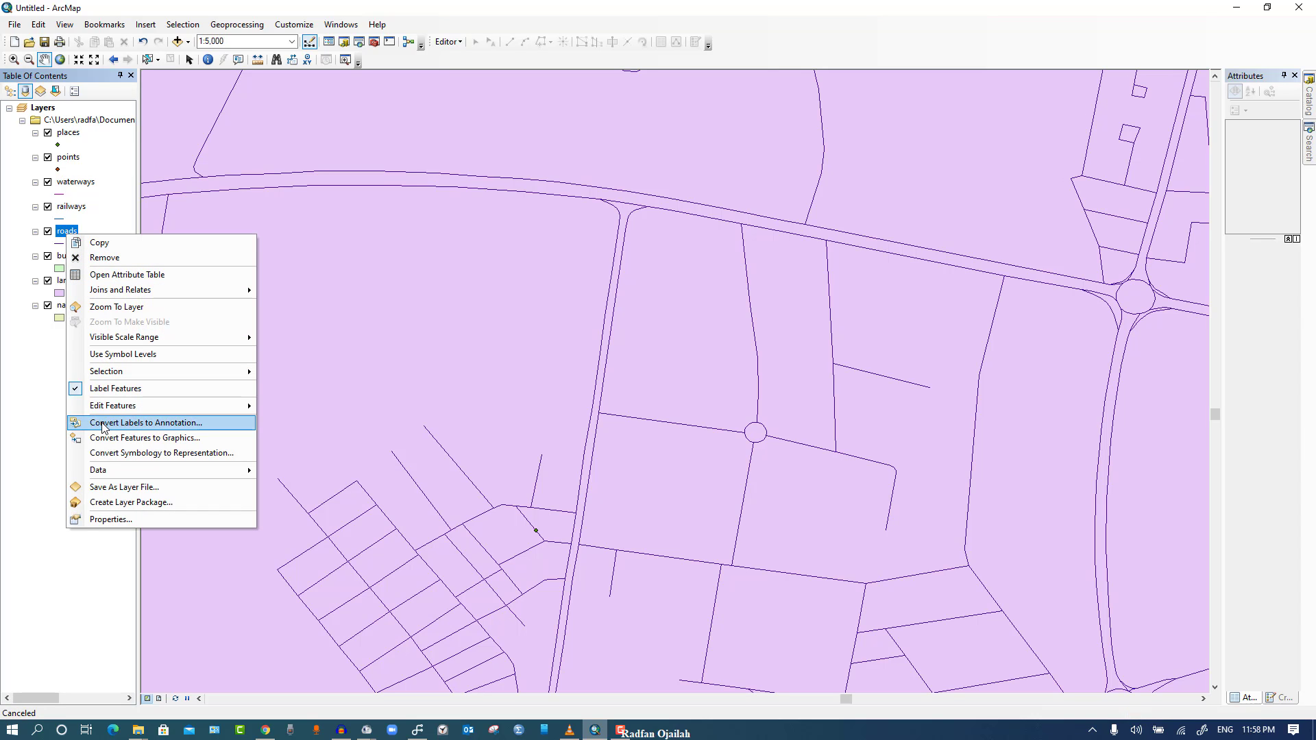
mouse_move(135, 519)
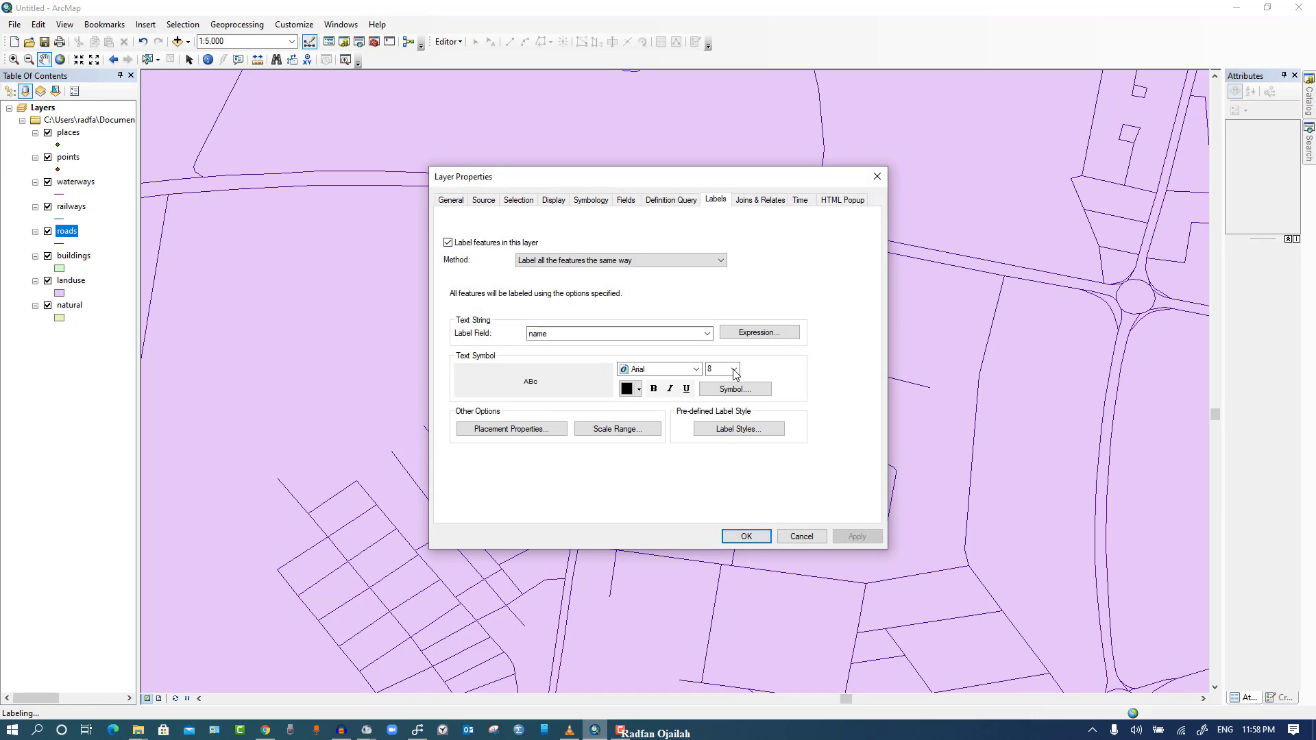
left_click(734, 369)
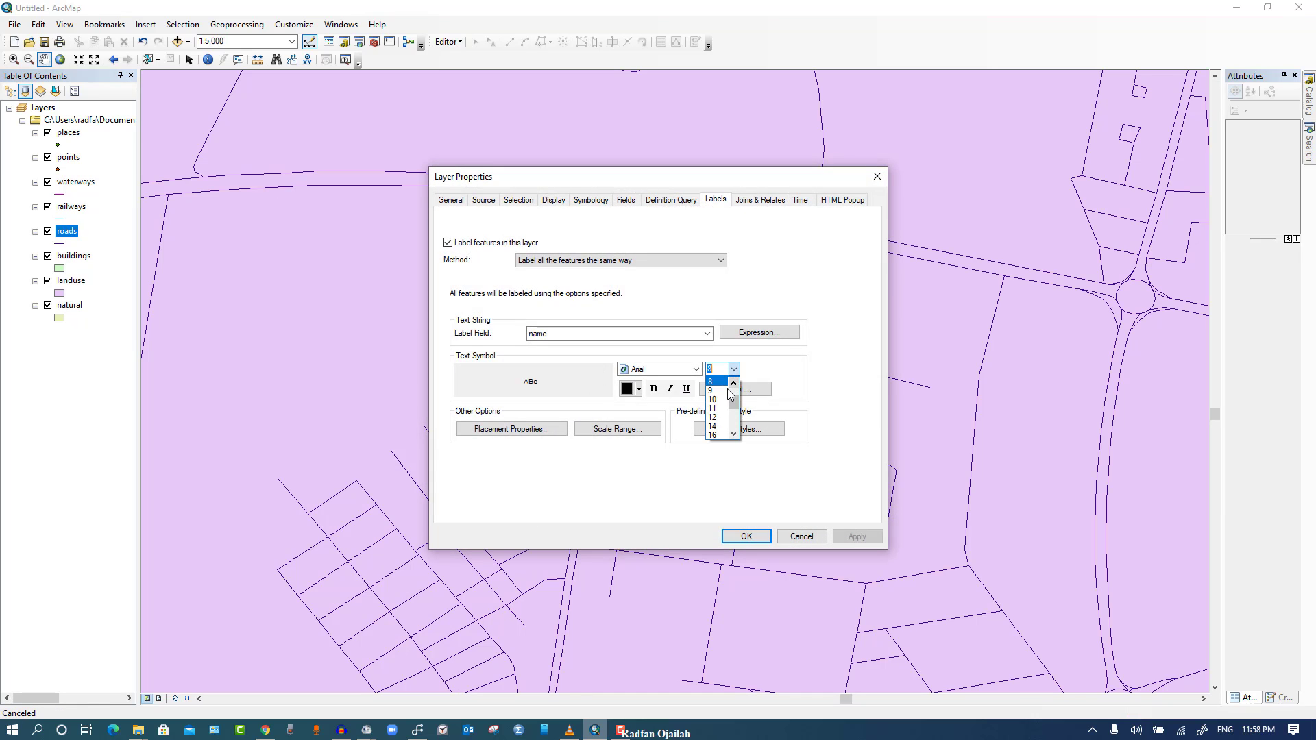
left_click(713, 408)
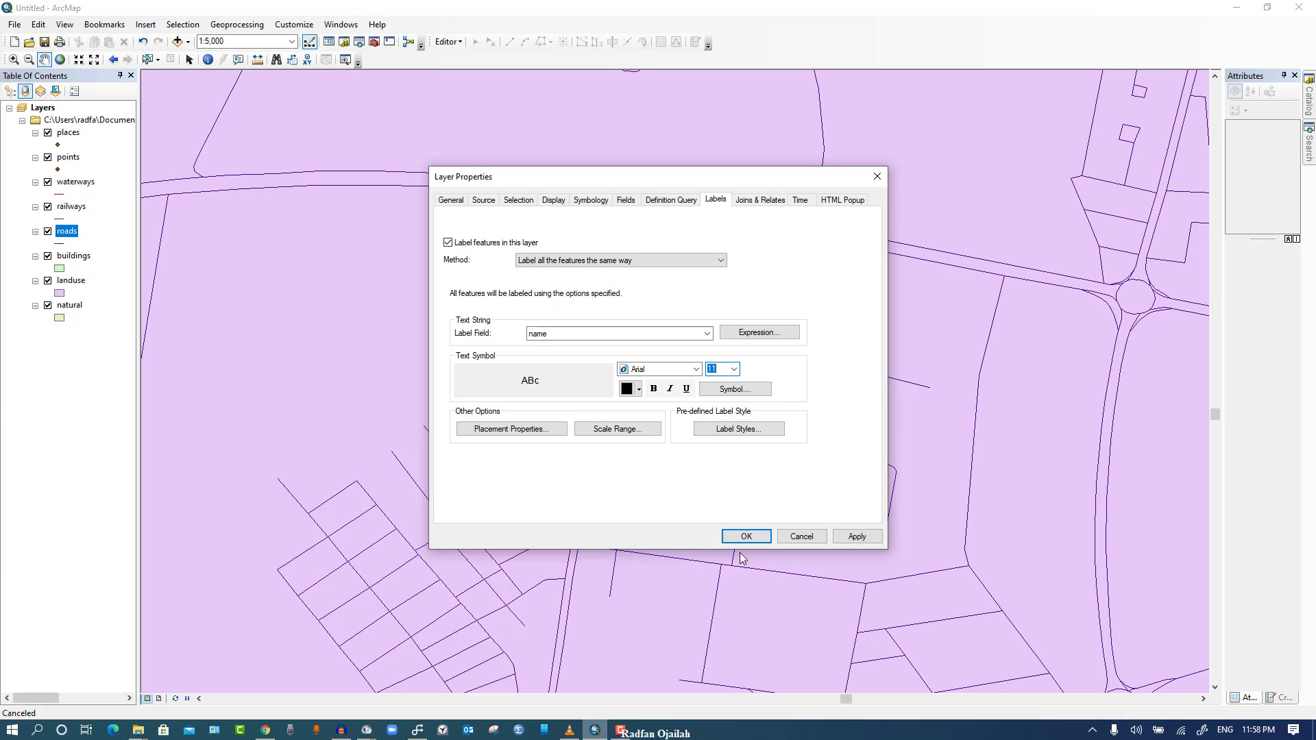
left_click(746, 536)
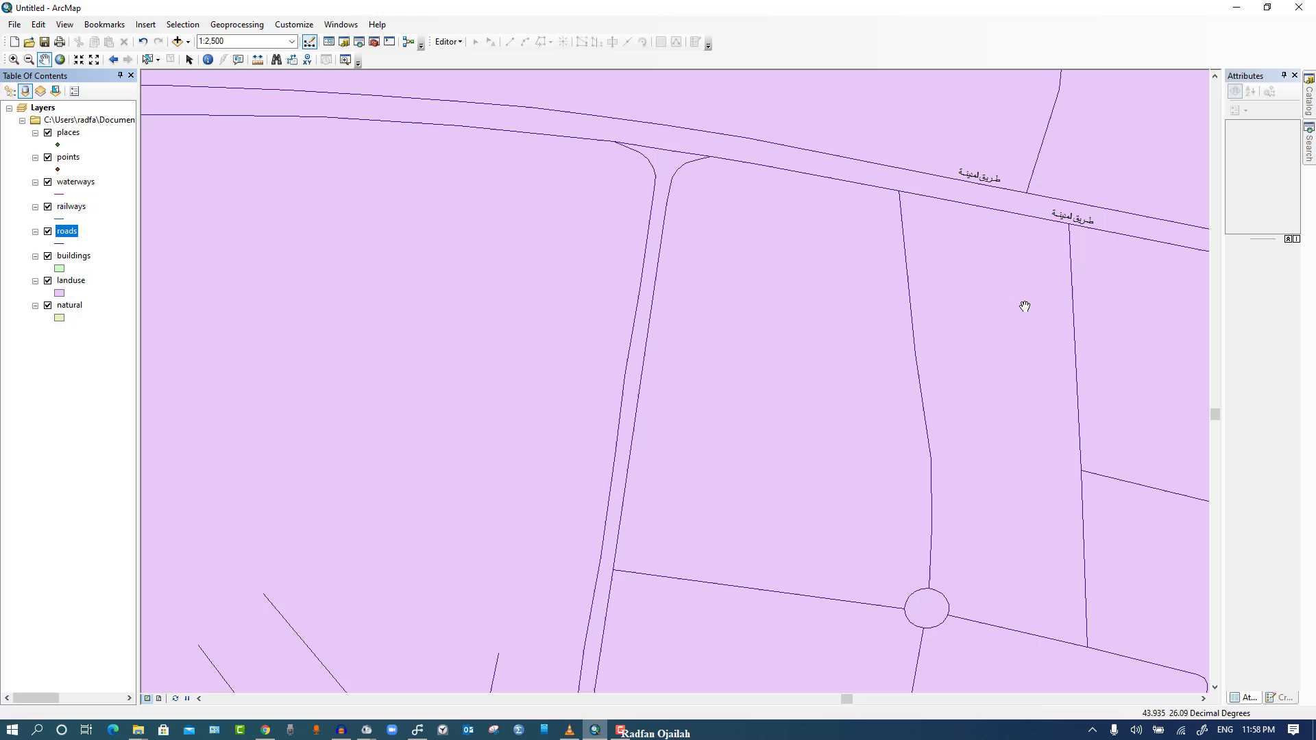
mouse_move(955, 287)
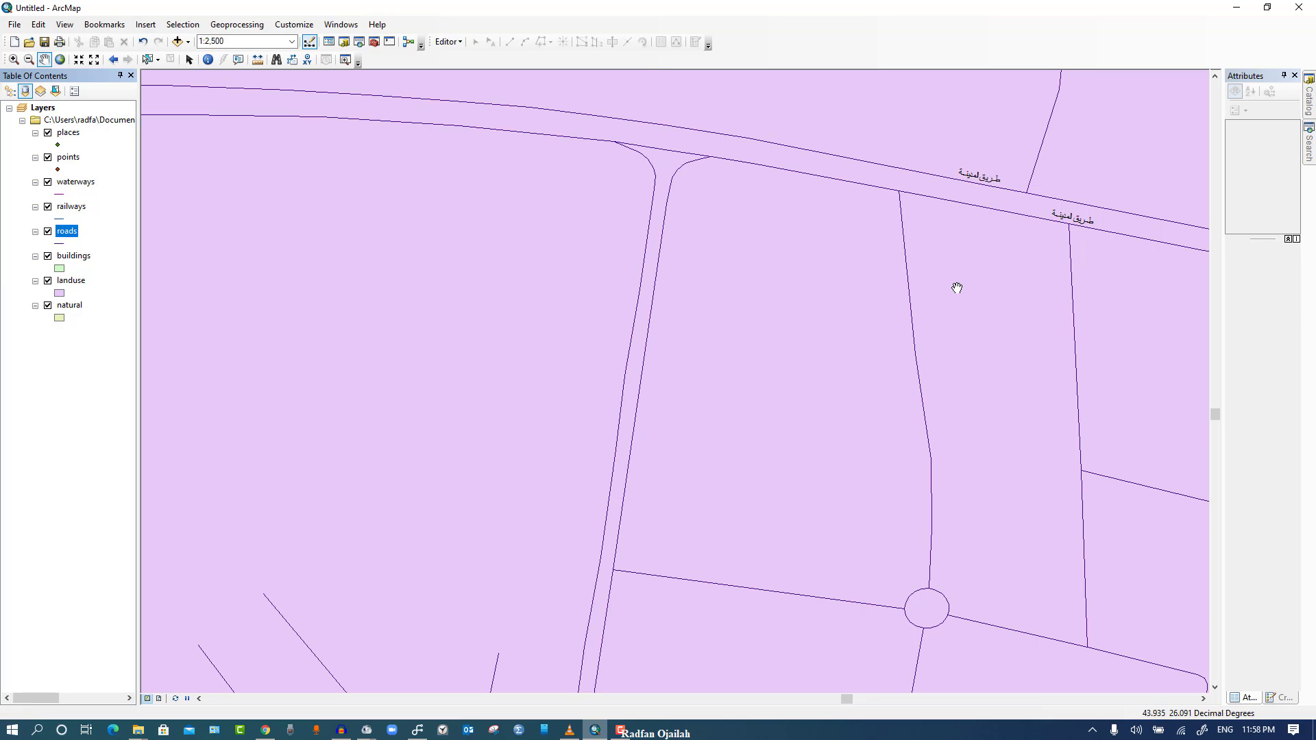
mouse_move(961, 289)
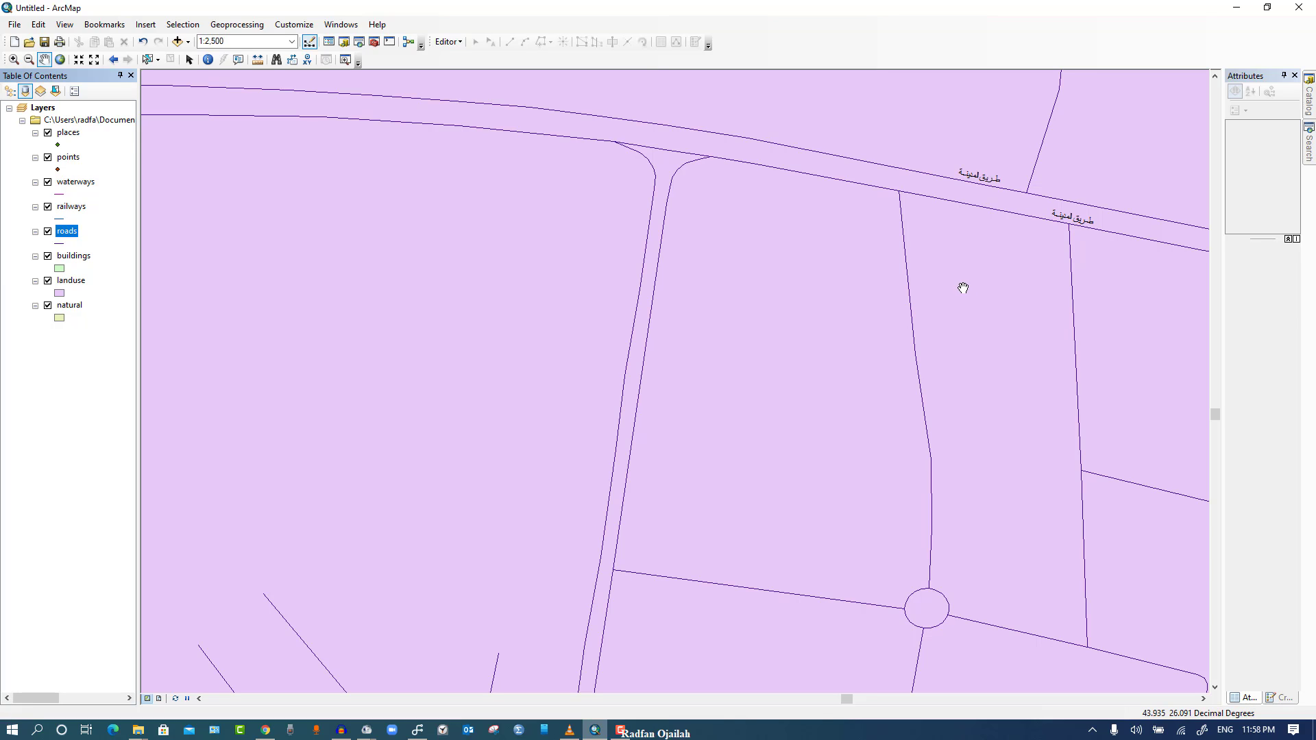